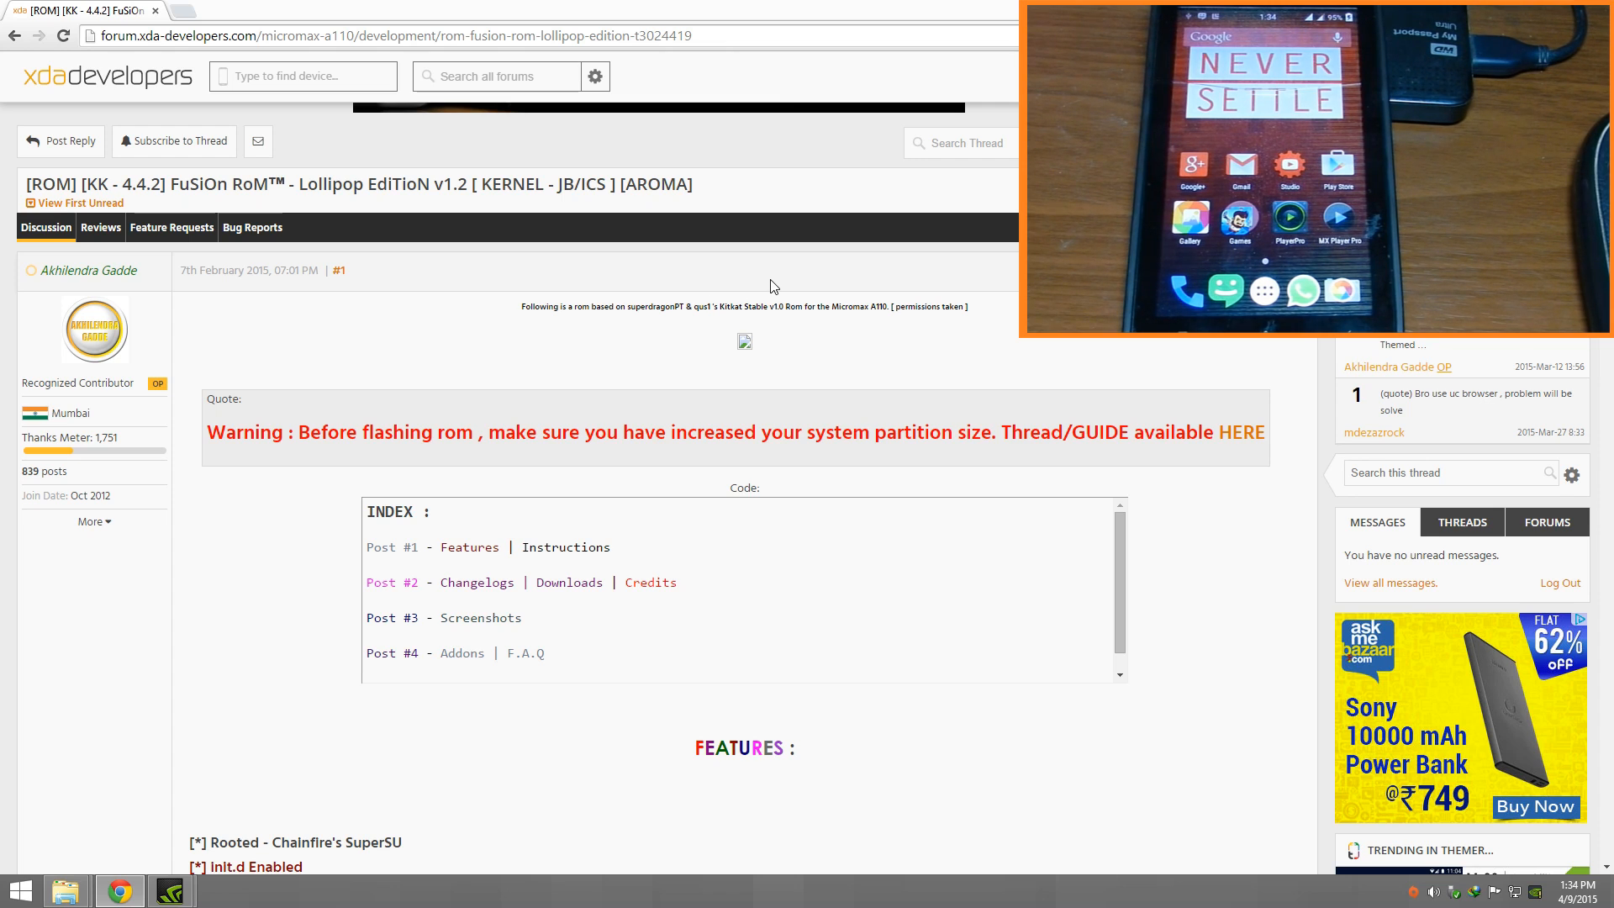
{"action": "mouse_move", "coordinate": [358, 287]}
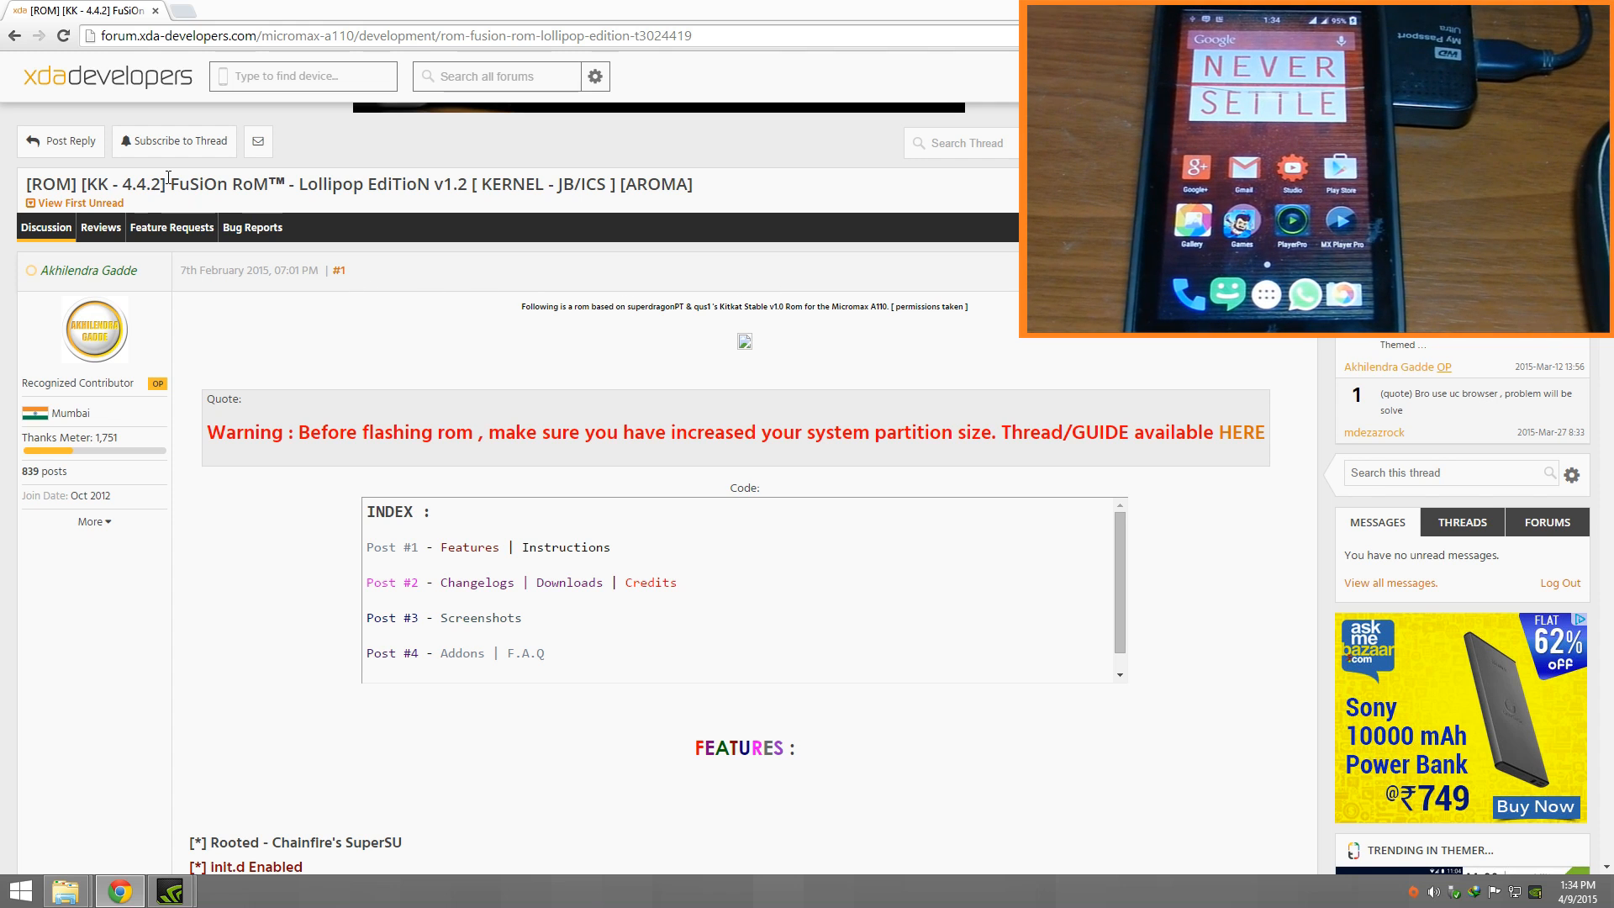
- Open the system-partition-size guide from the HERE link and scroll through its requirements and method
{"action": "double_click", "coordinate": [222, 184]}
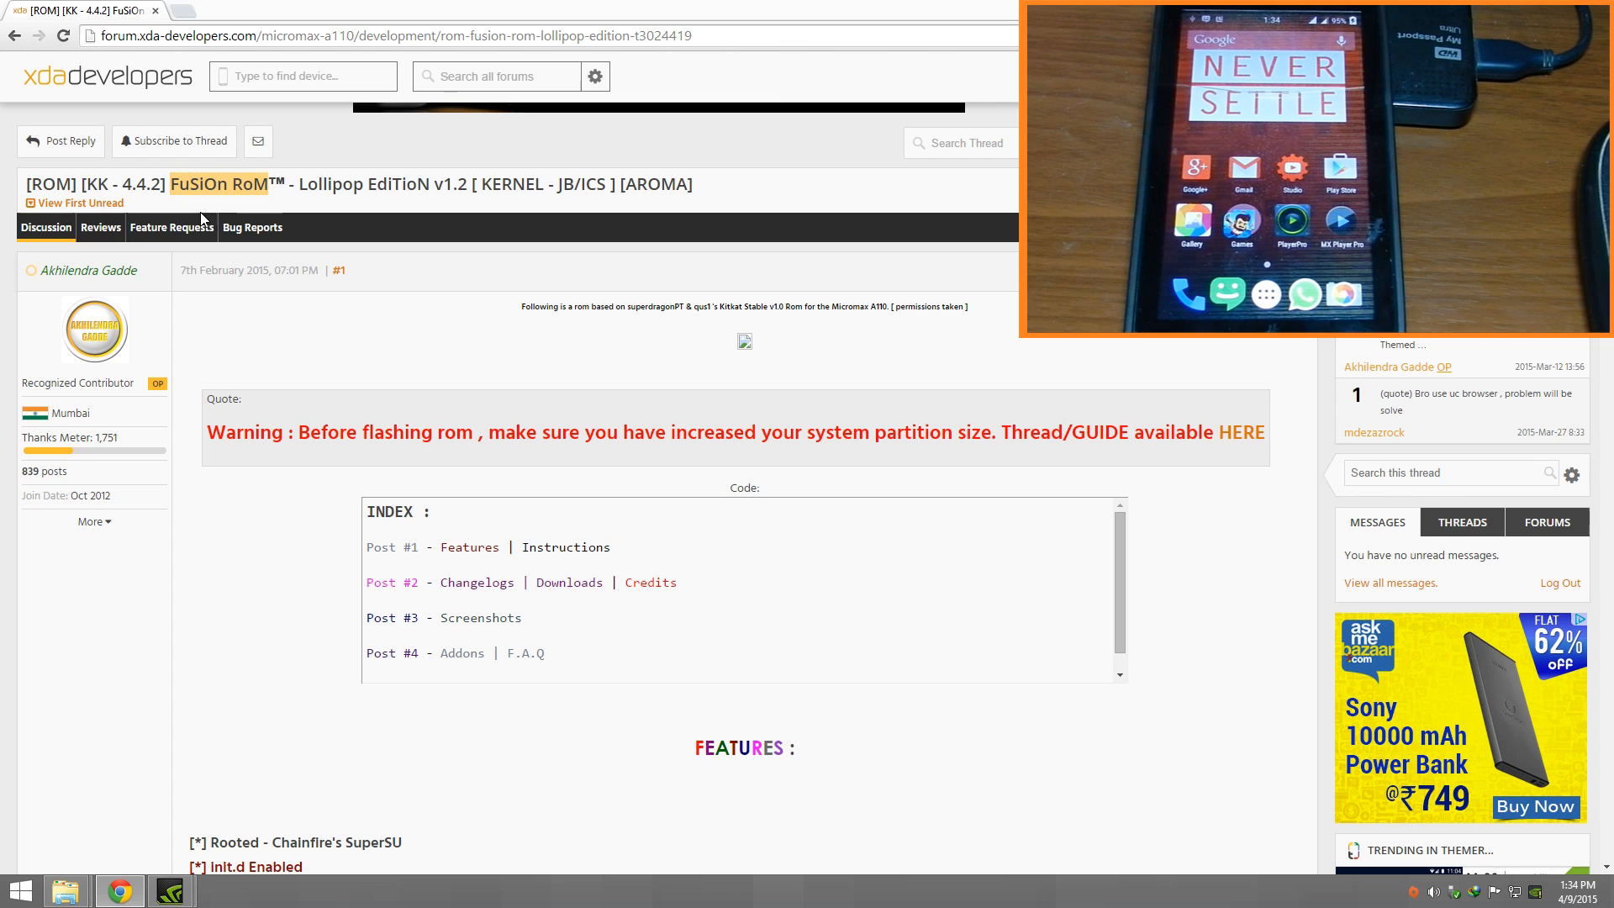
{"action": "scroll", "scroll_direction": "down", "scroll_amount": 3}
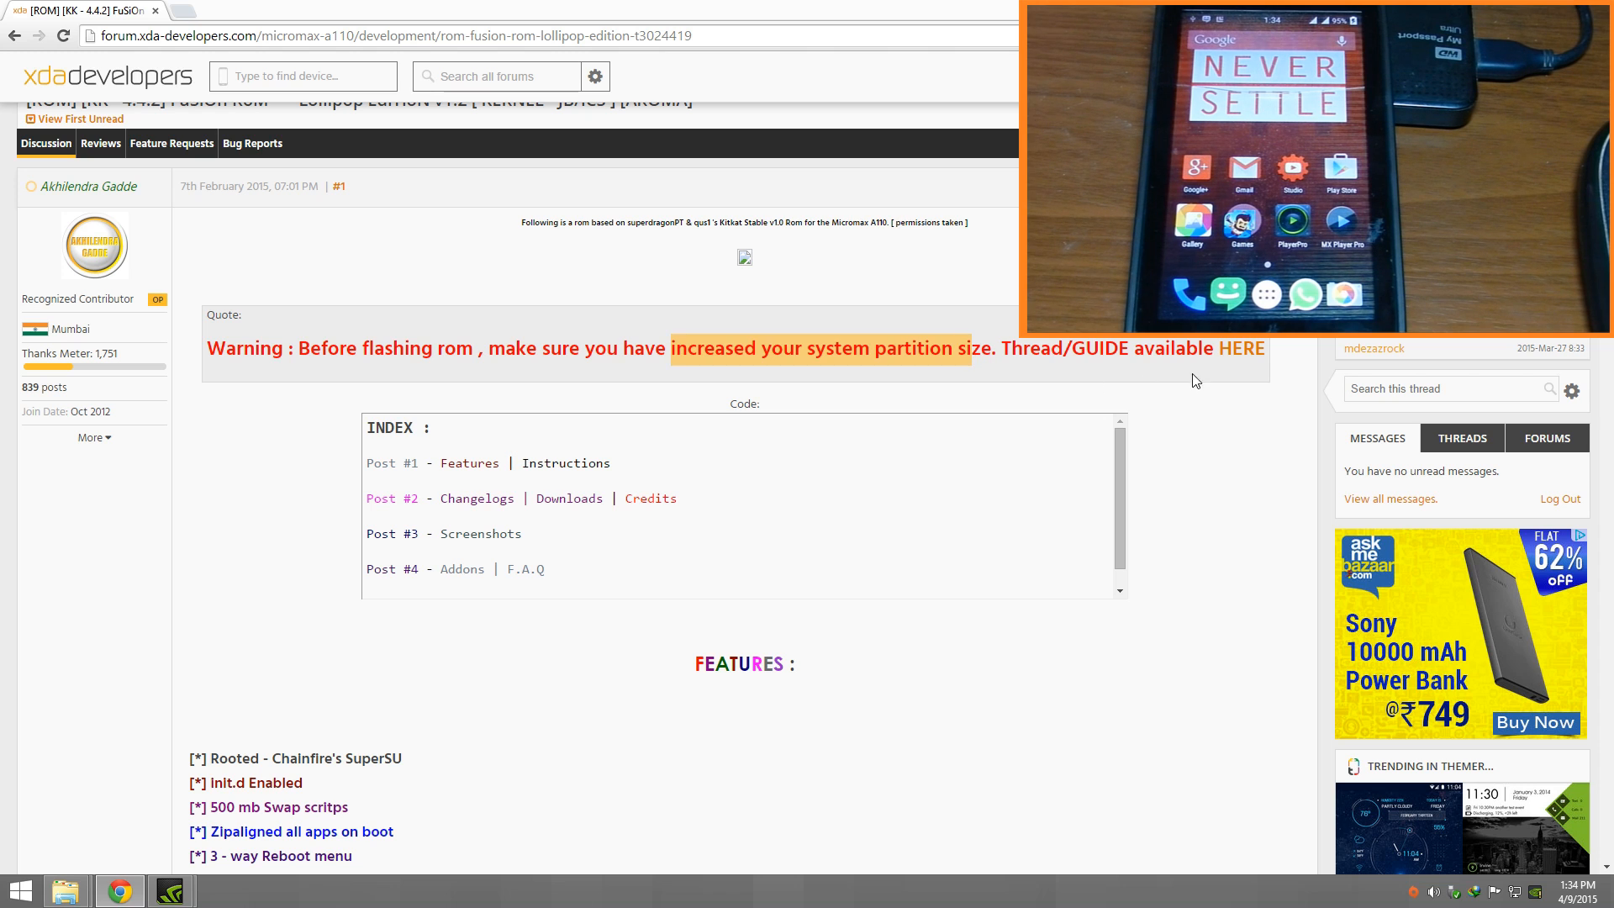
{"action": "left_click", "coordinate": [1244, 348]}
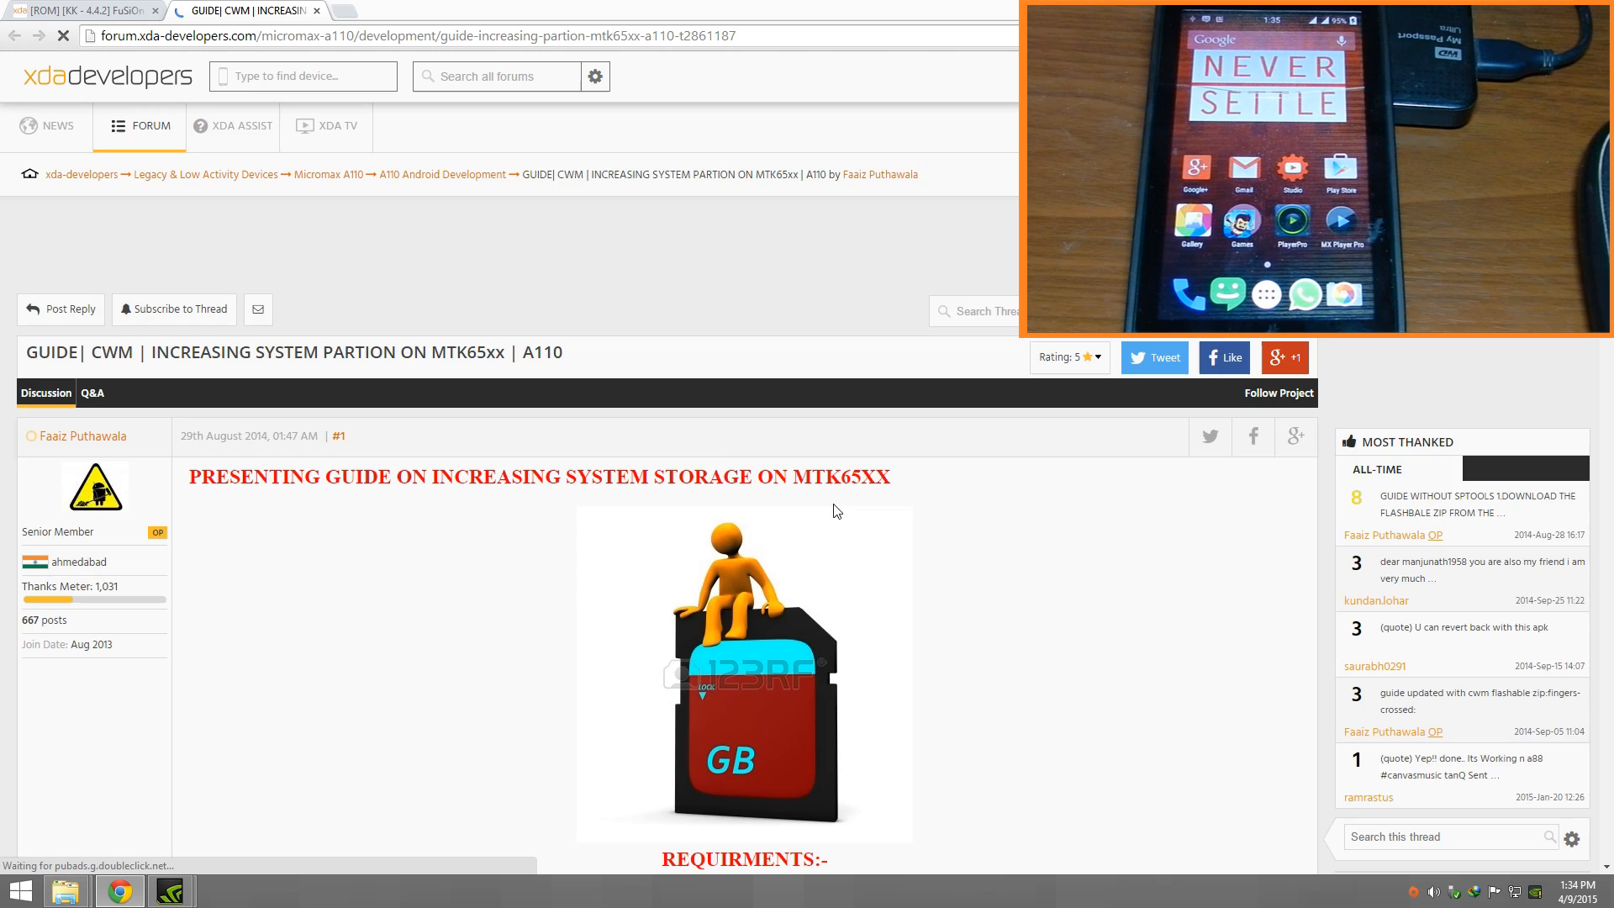
{"action": "scroll", "scroll_direction": "down", "scroll_amount": 3}
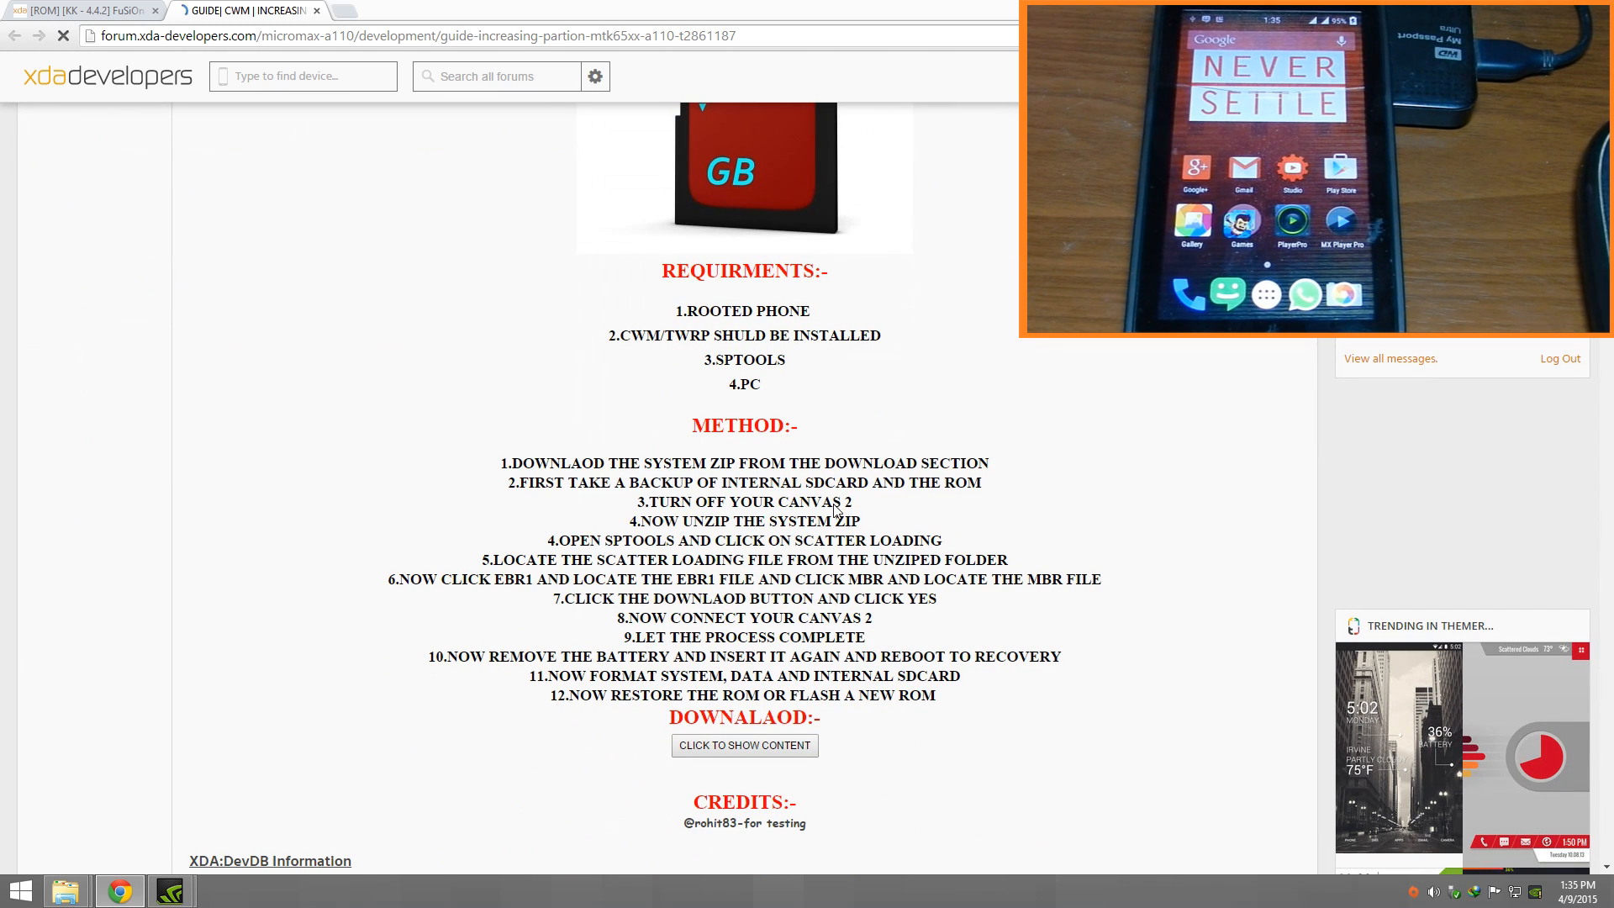
{"action": "scroll", "scroll_direction": "down", "scroll_amount": 3}
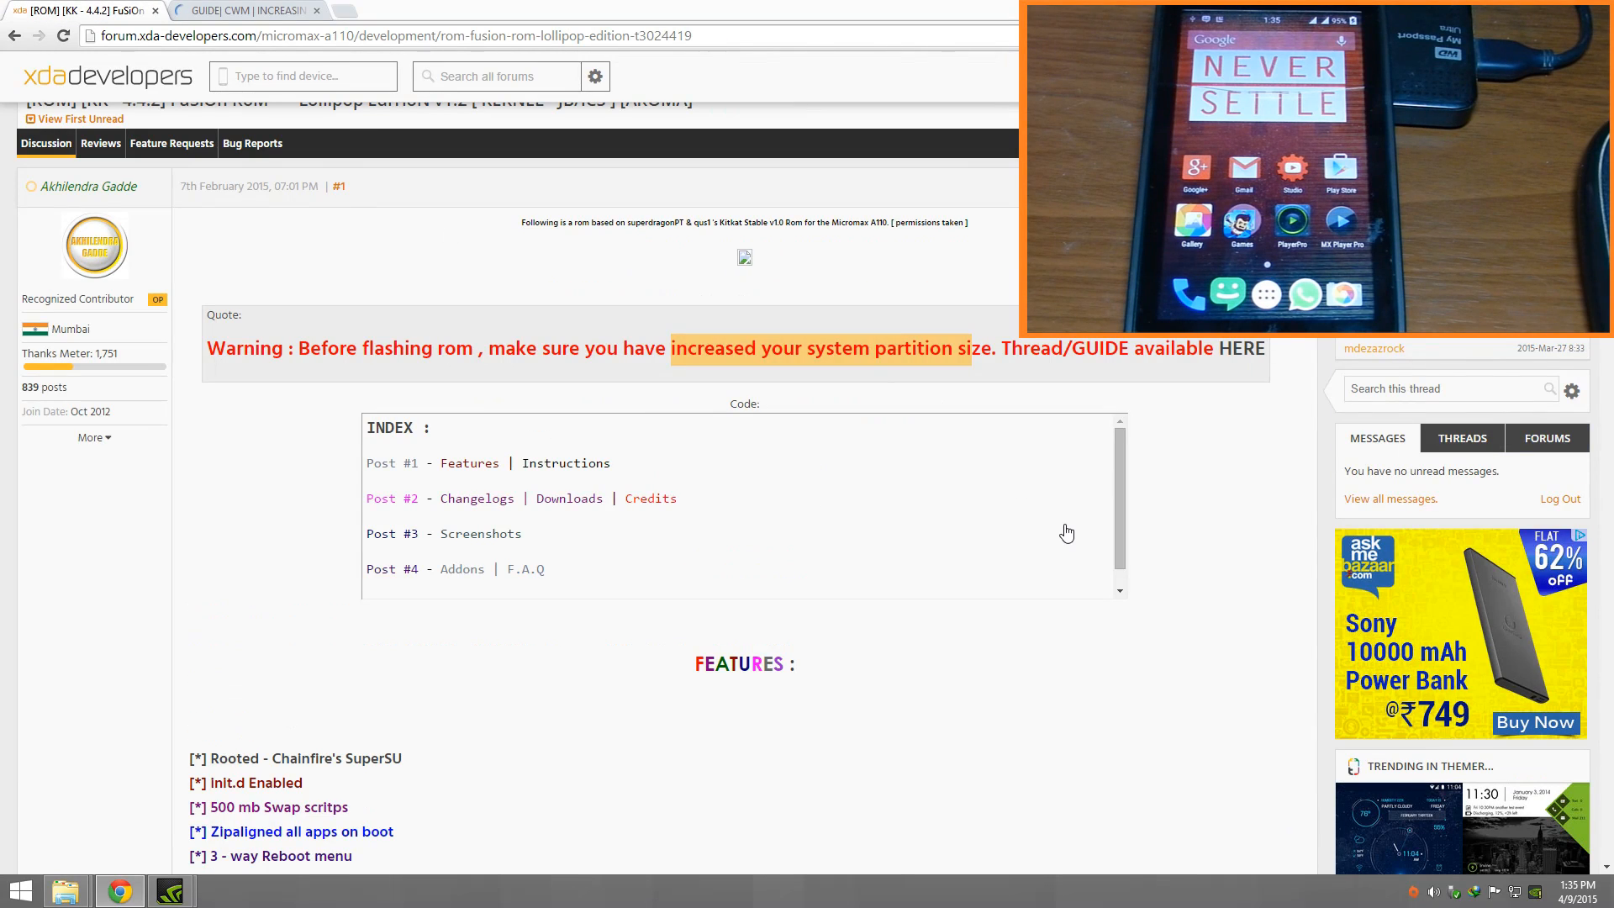
{"action": "scroll", "scroll_direction": "down", "scroll_amount": 3}
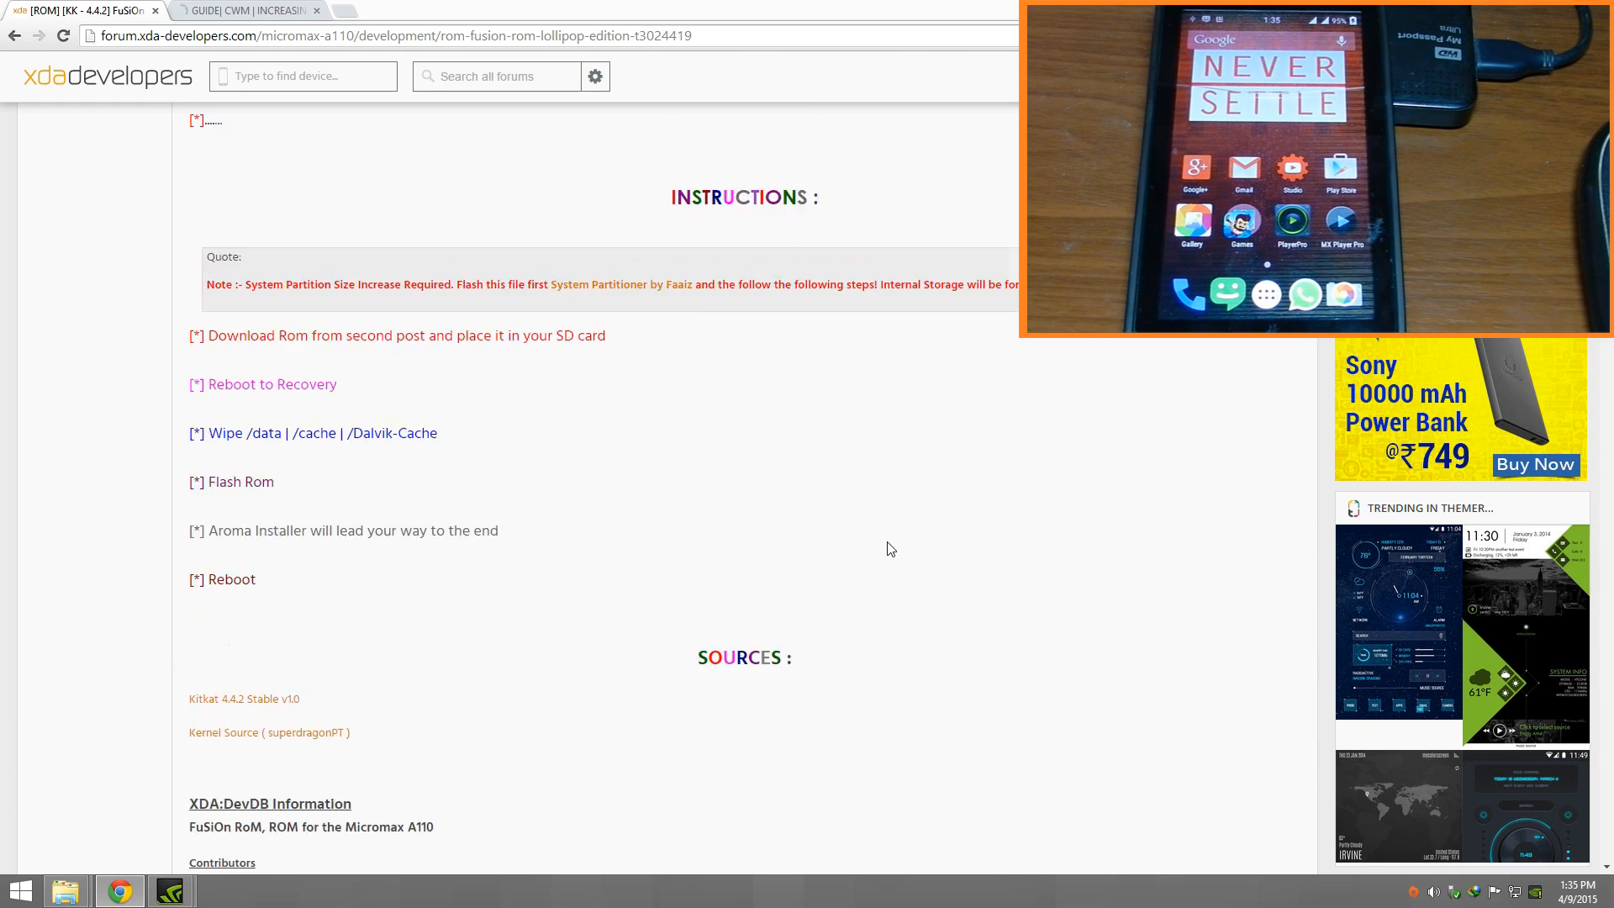
{"action": "scroll", "scroll_direction": "down", "scroll_amount": 3}
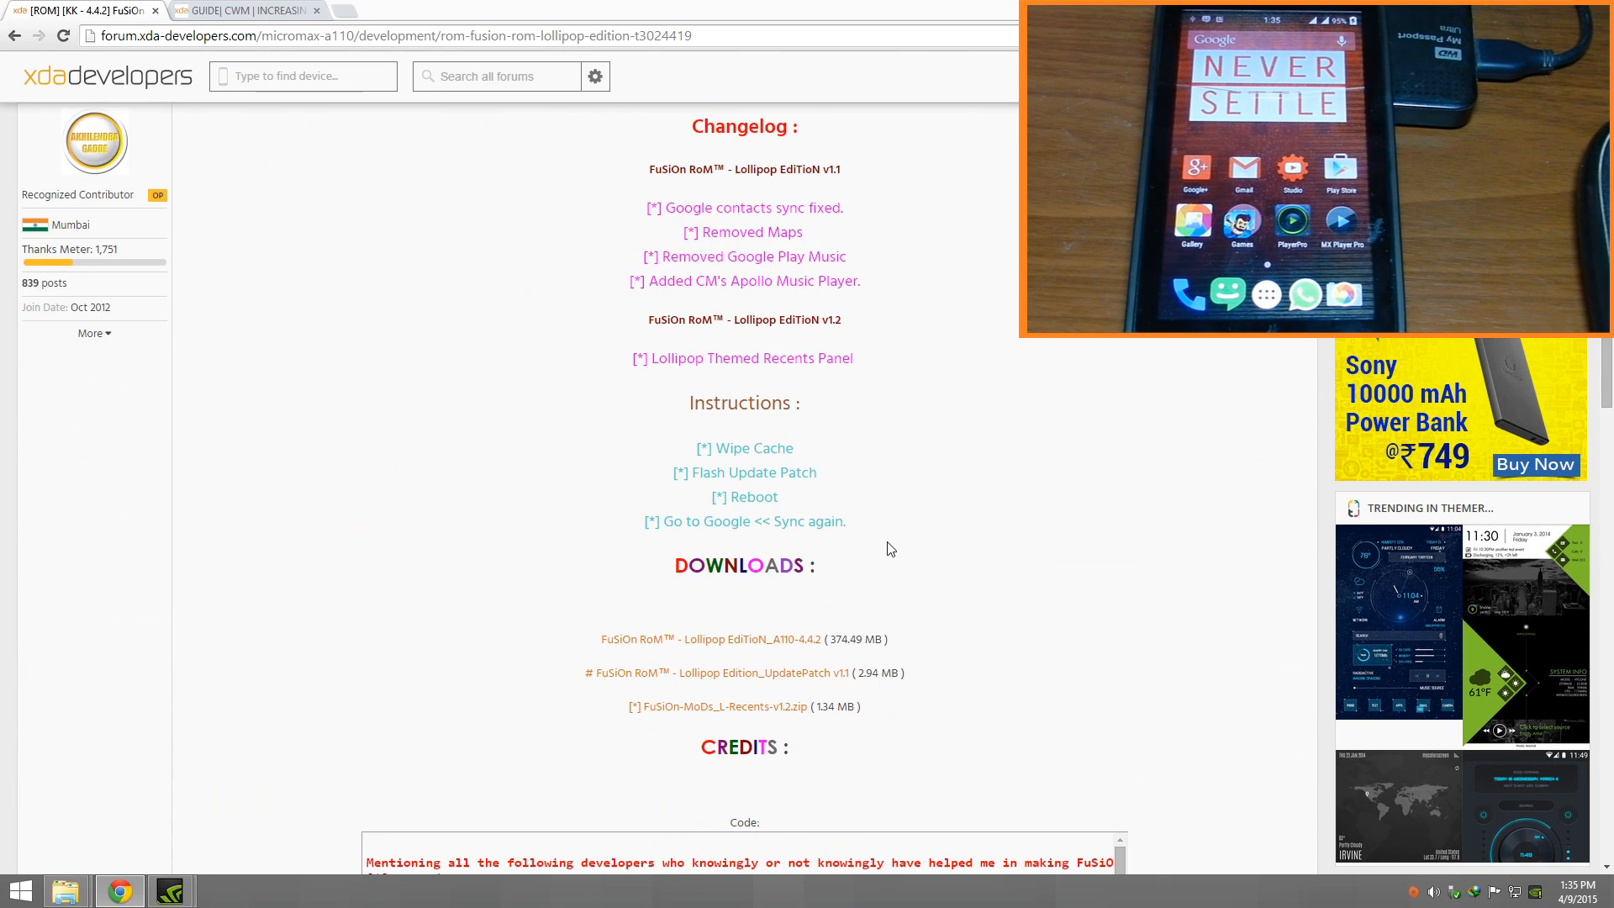
{"action": "scroll", "scroll_direction": "down", "scroll_amount": 3}
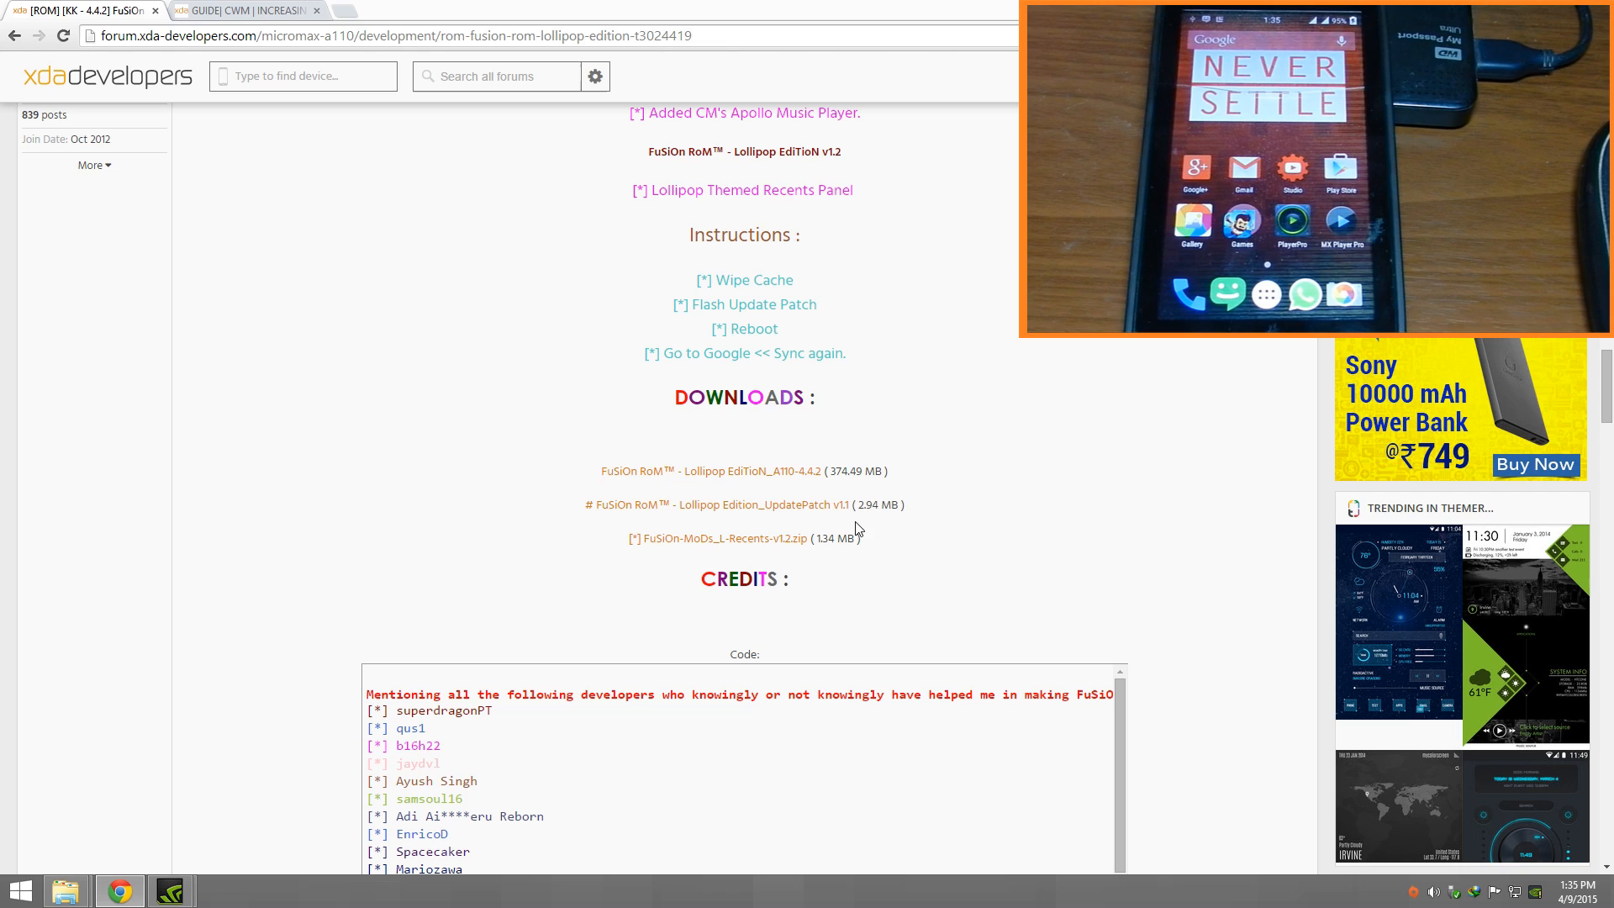
{"action": "mouse_move", "coordinate": [173, 721]}
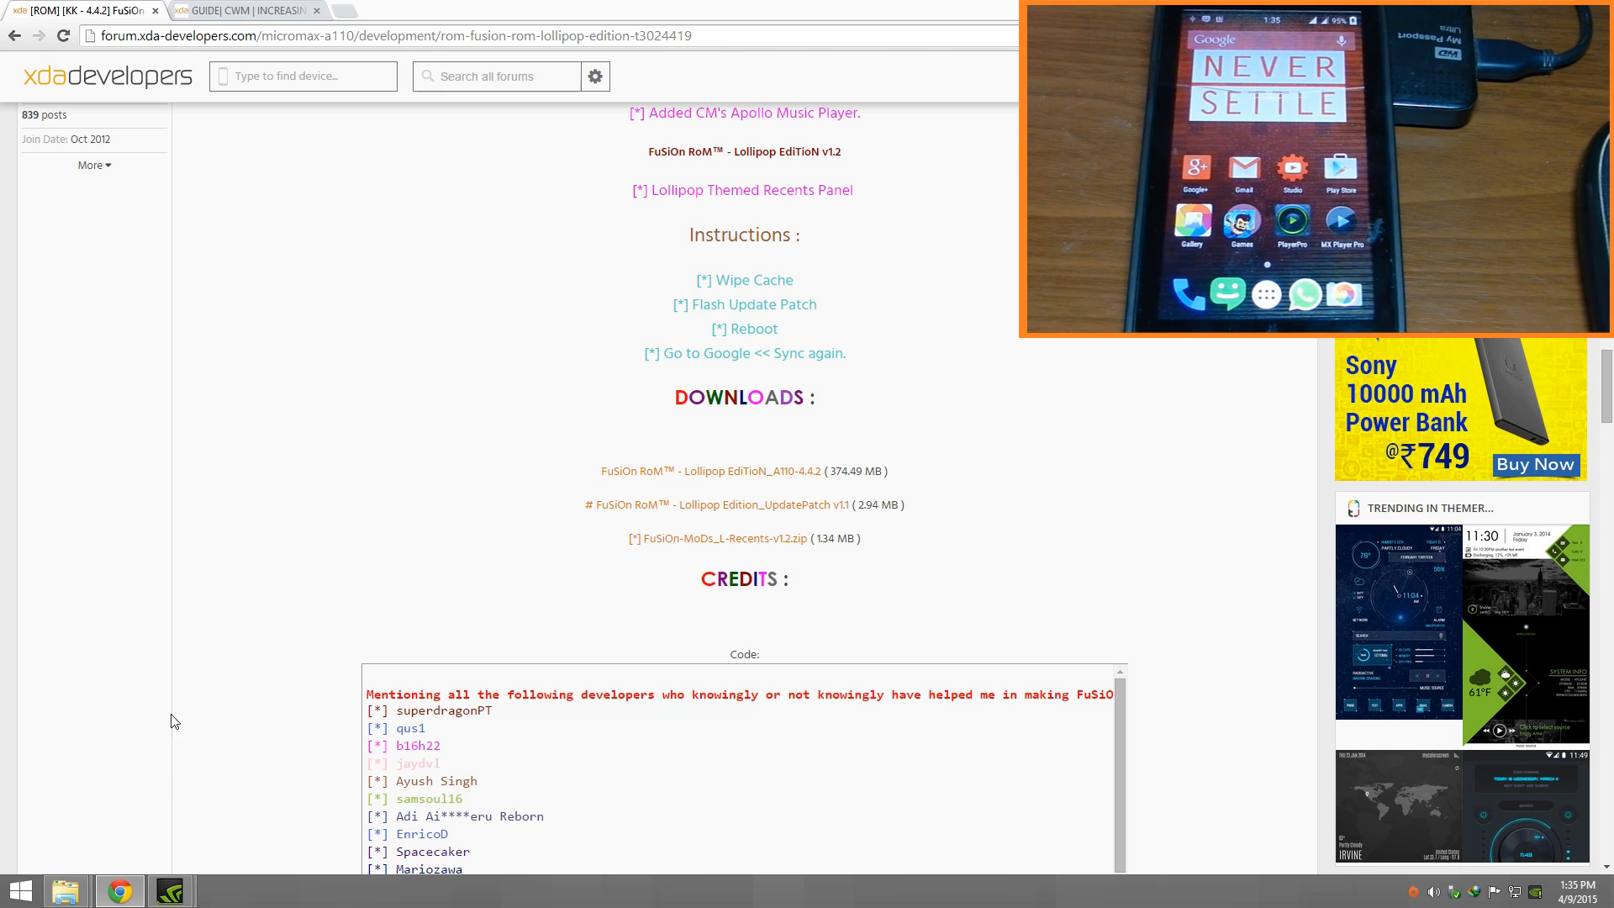
{"action": "mouse_move", "coordinate": [400, 534]}
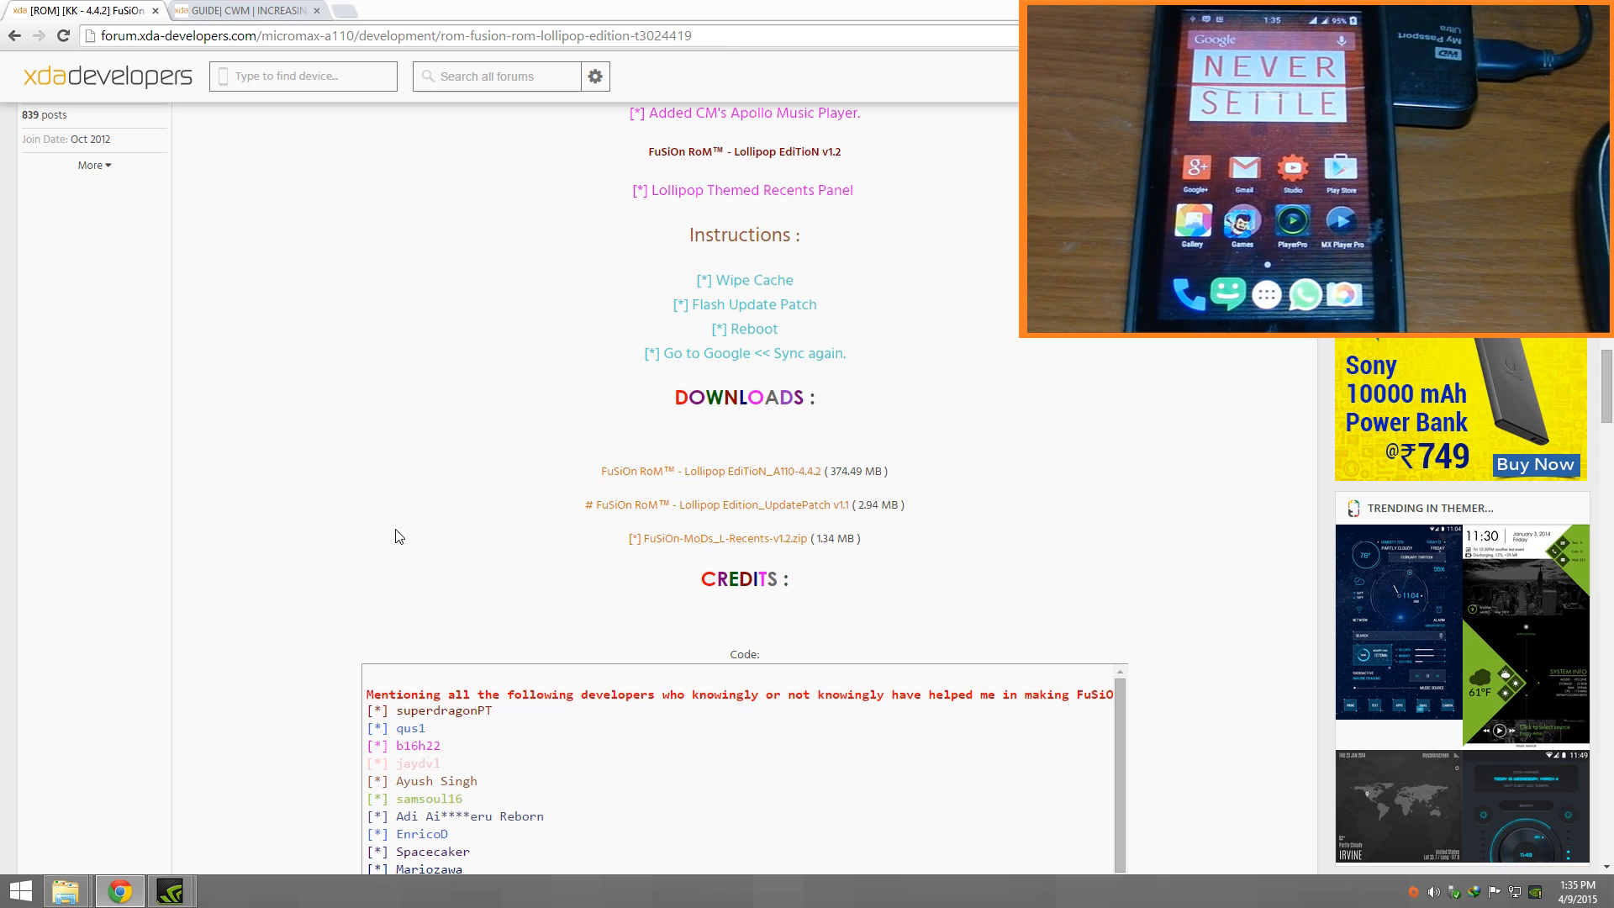
{"action": "mouse_move", "coordinate": [168, 750]}
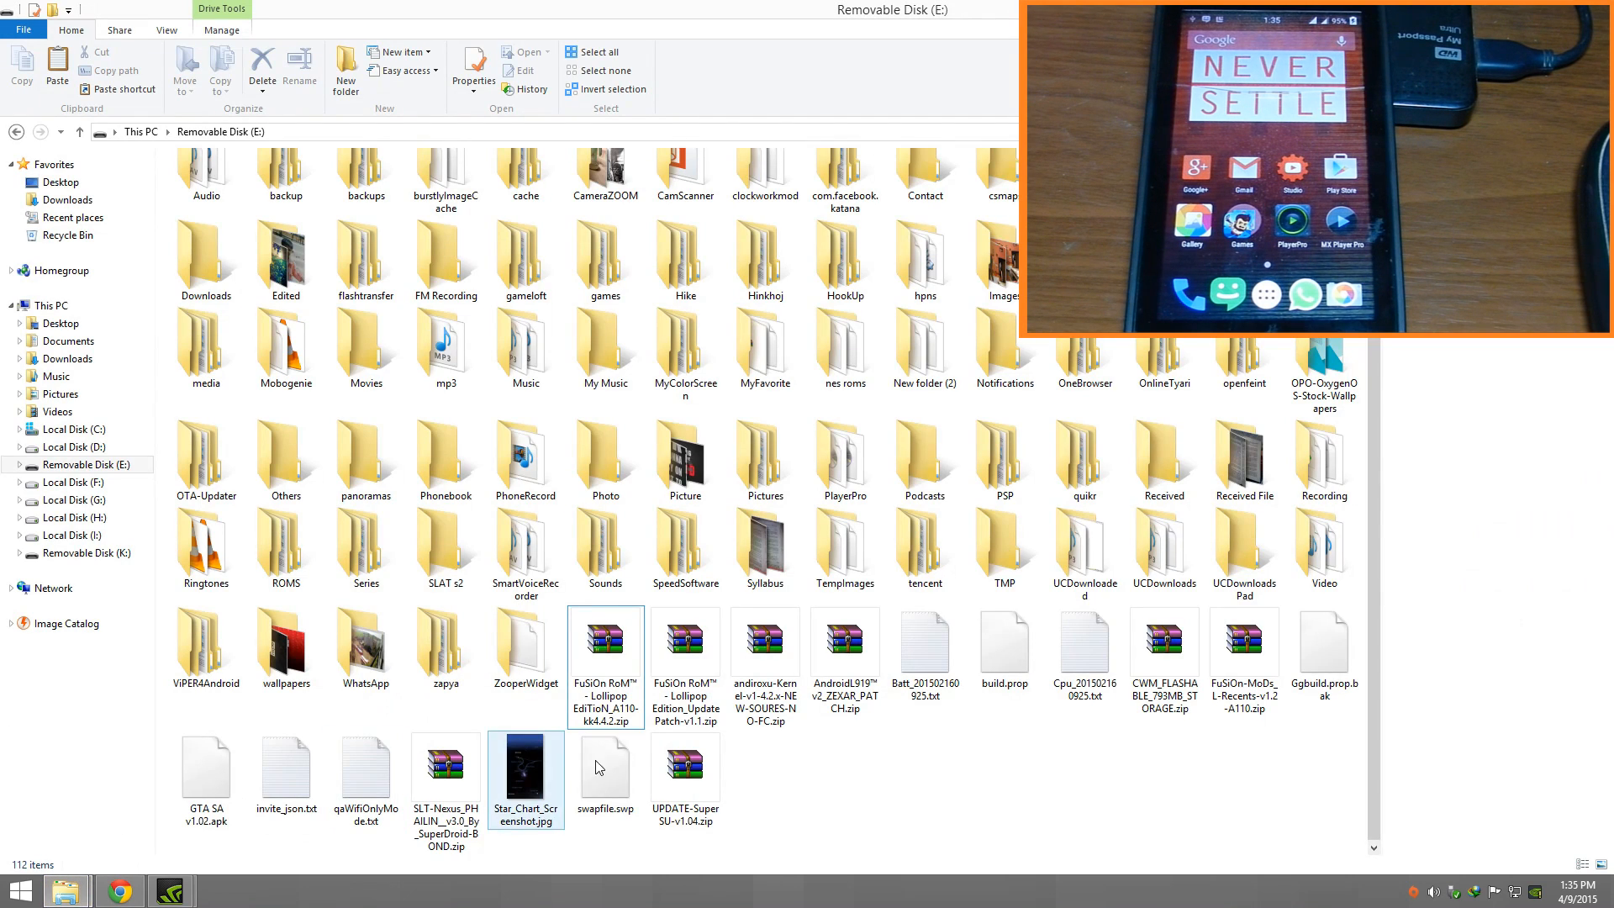
- Select the FuSiOn update patch zip for copying to Removable Disk (E:)
{"action": "left_click", "coordinate": [1085, 655]}
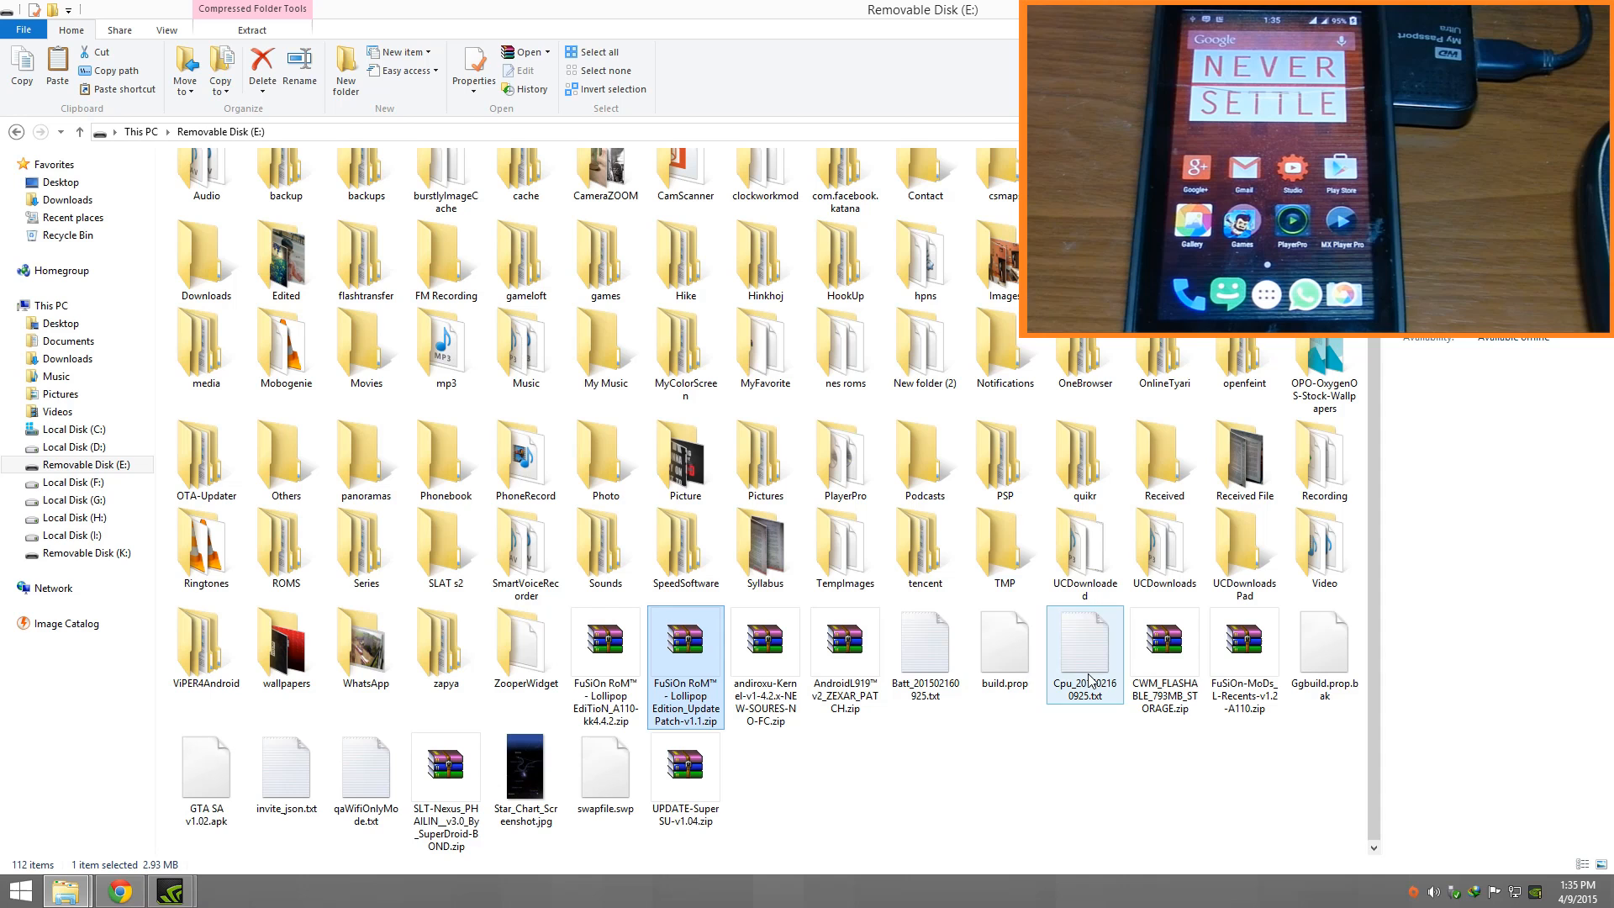
{"action": "left_click", "coordinate": [1244, 657]}
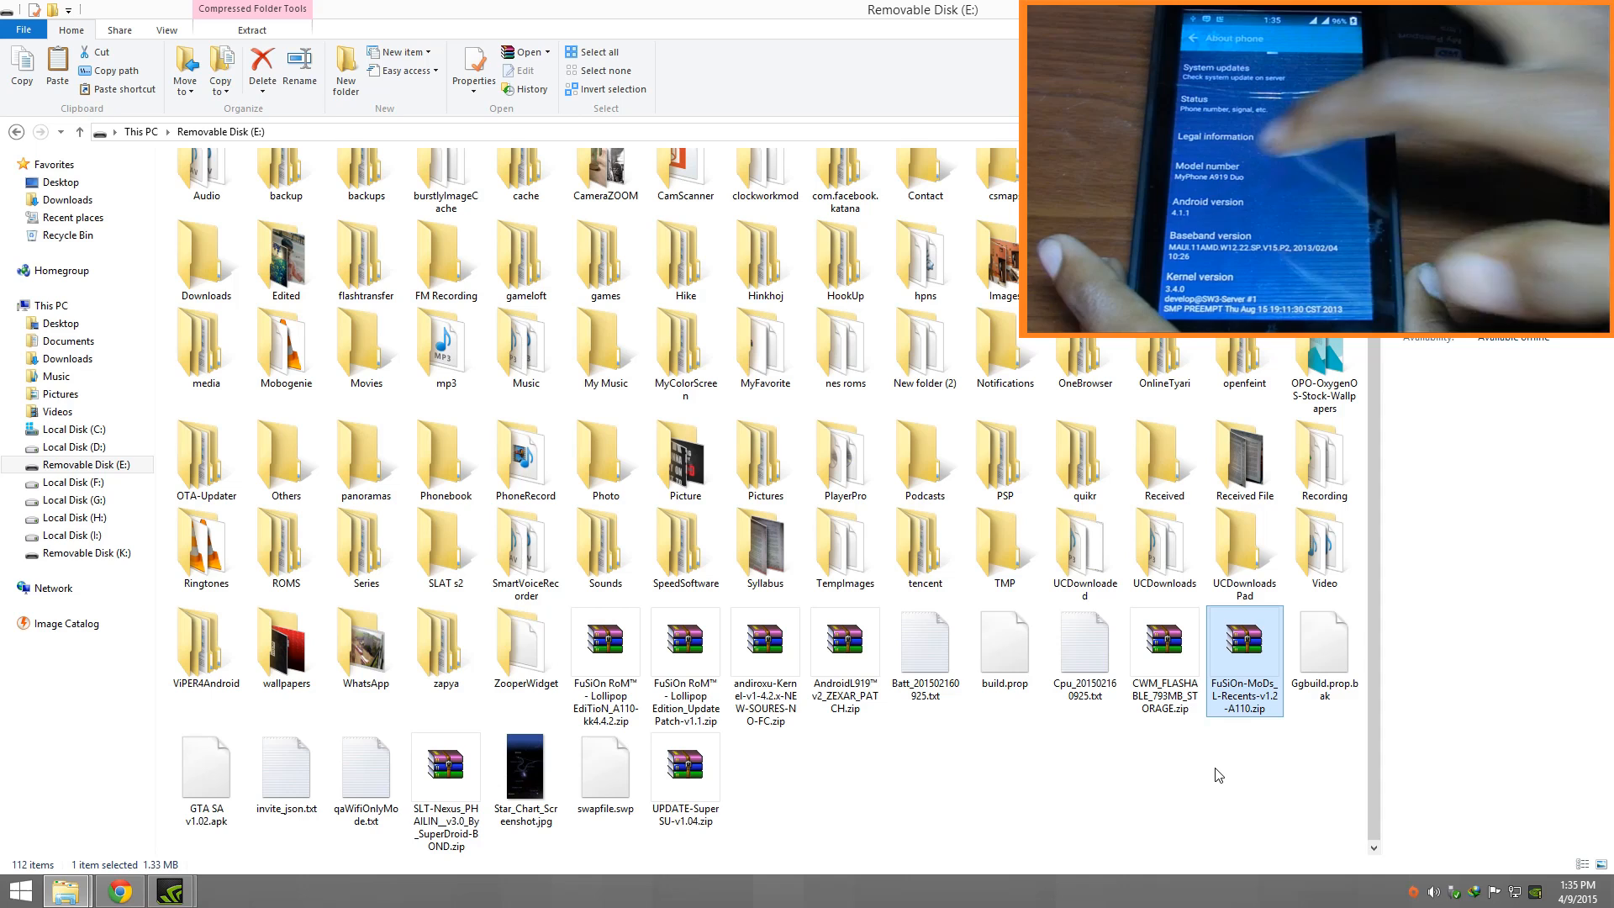
{"action": "mouse_move", "coordinate": [1399, 627]}
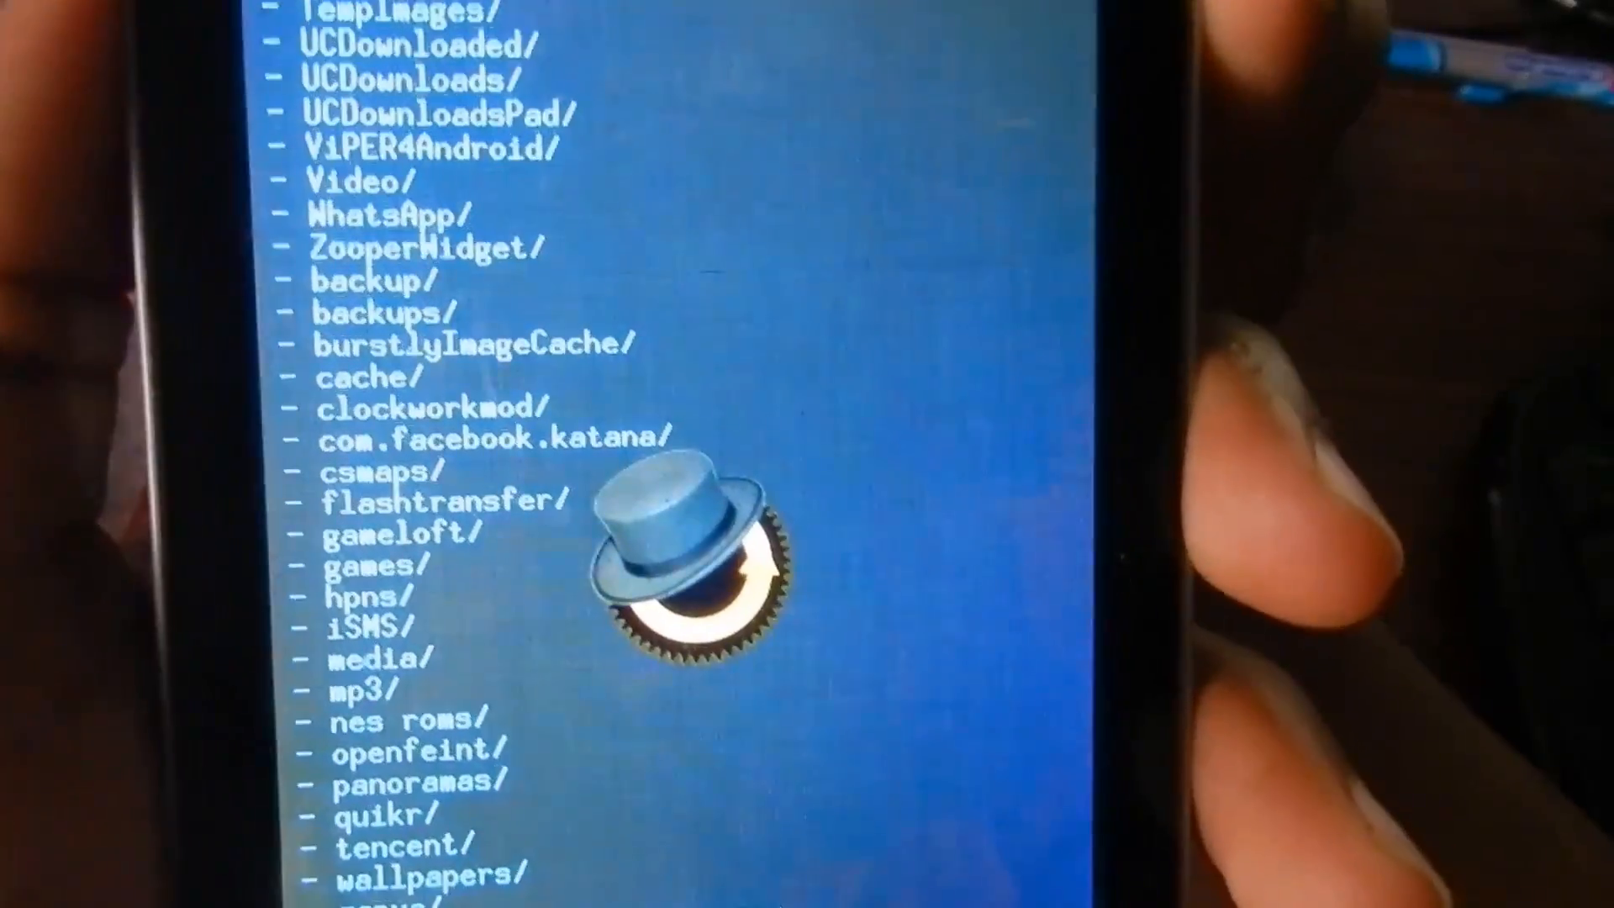
- Scroll through the /sdcard folder list looking for the FuSiOn ROM zip
{"action": "scroll", "scroll_direction": "down", "scroll_amount": 3}
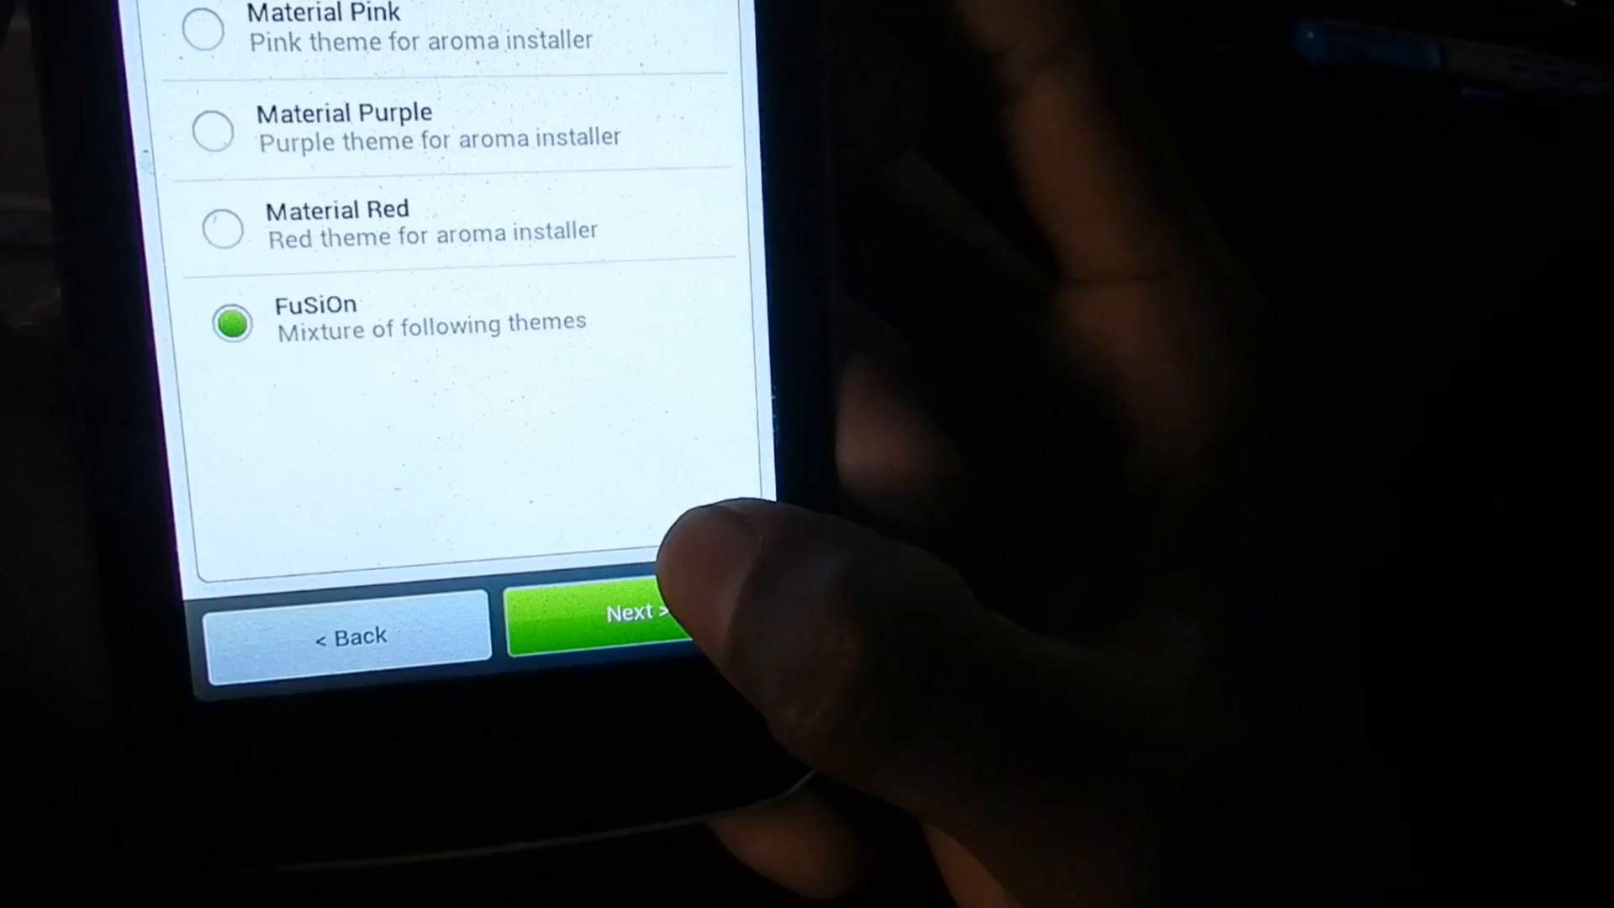
- Keep the FuSiOn theme, agree to the FuSiOn RoM license and continue to the device variant choice
{"action": "left_click", "coordinate": [617, 615]}
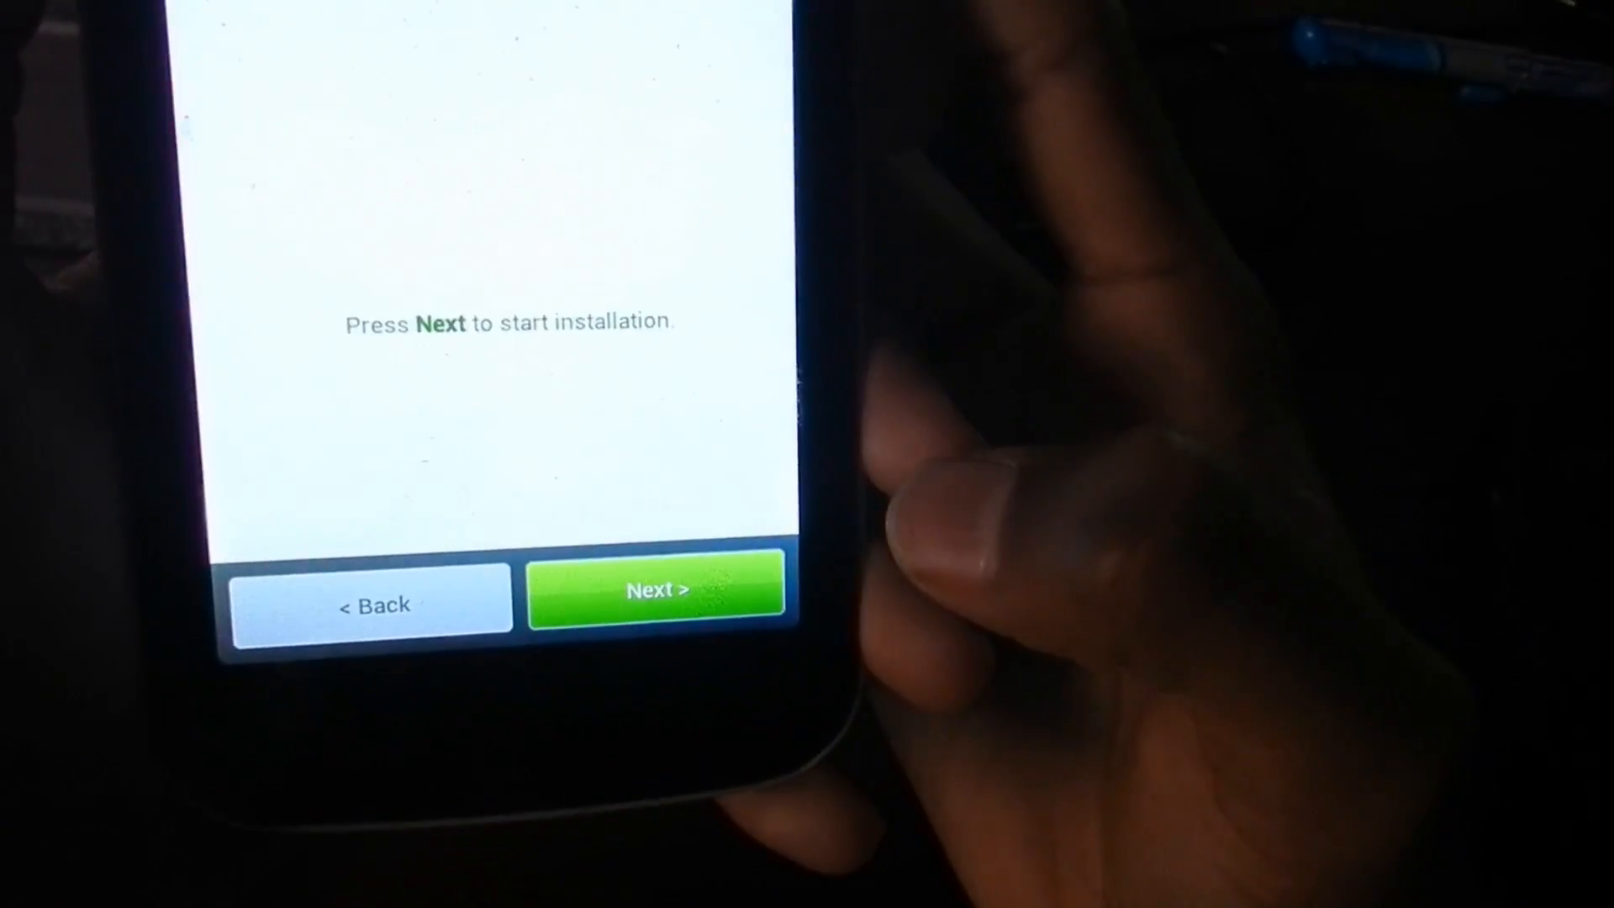
{"action": "left_click", "coordinate": [657, 590]}
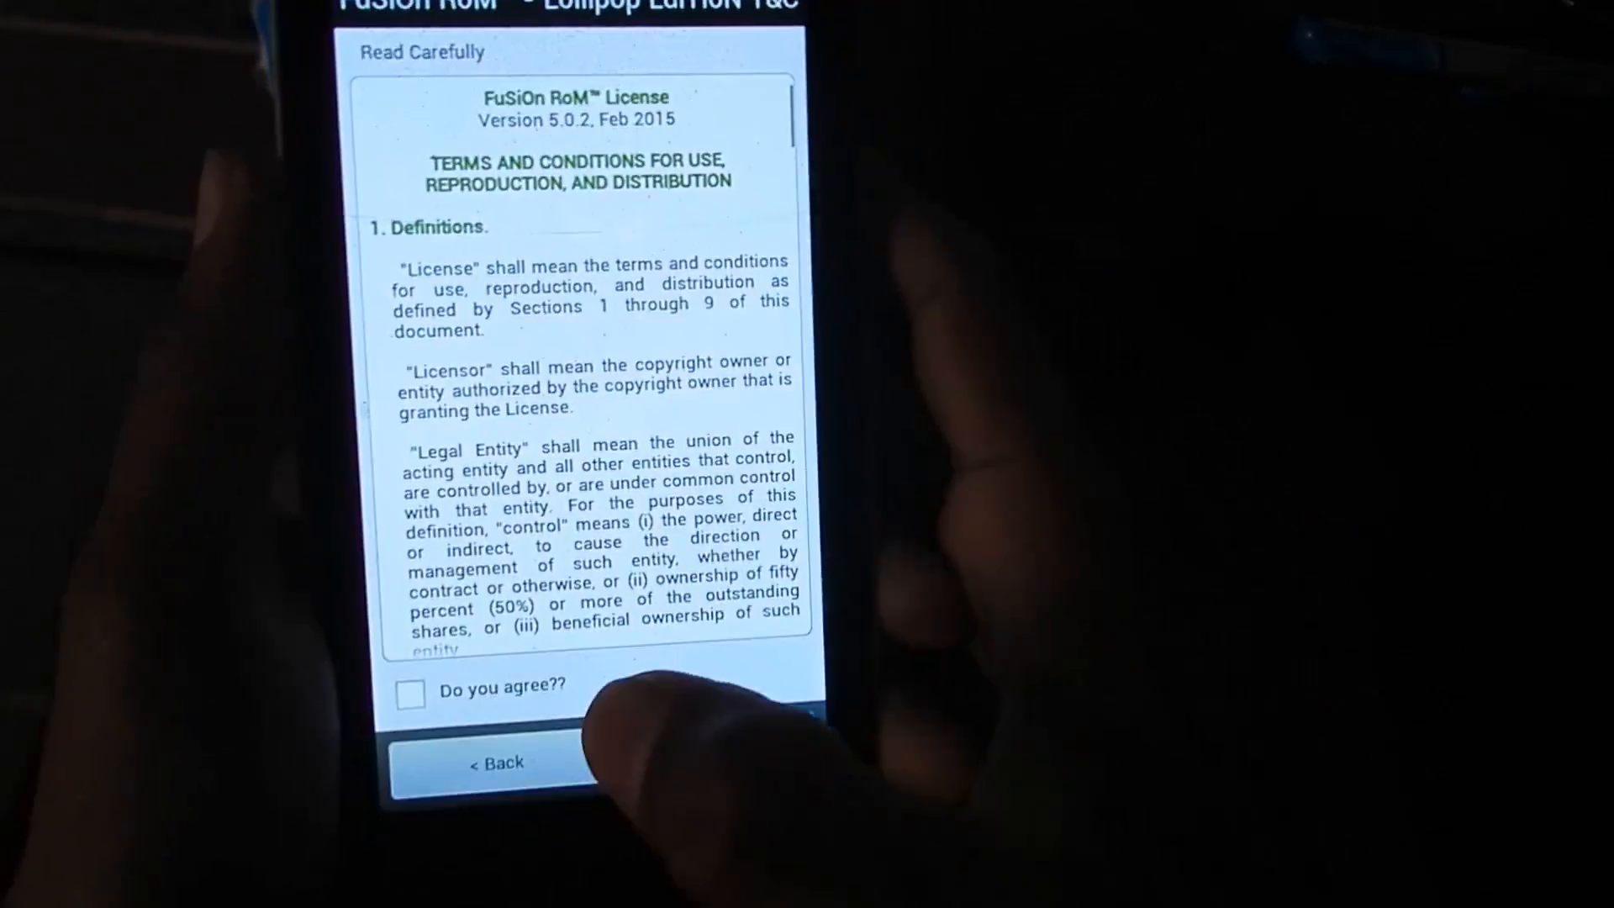
{"action": "left_click", "coordinate": [410, 692]}
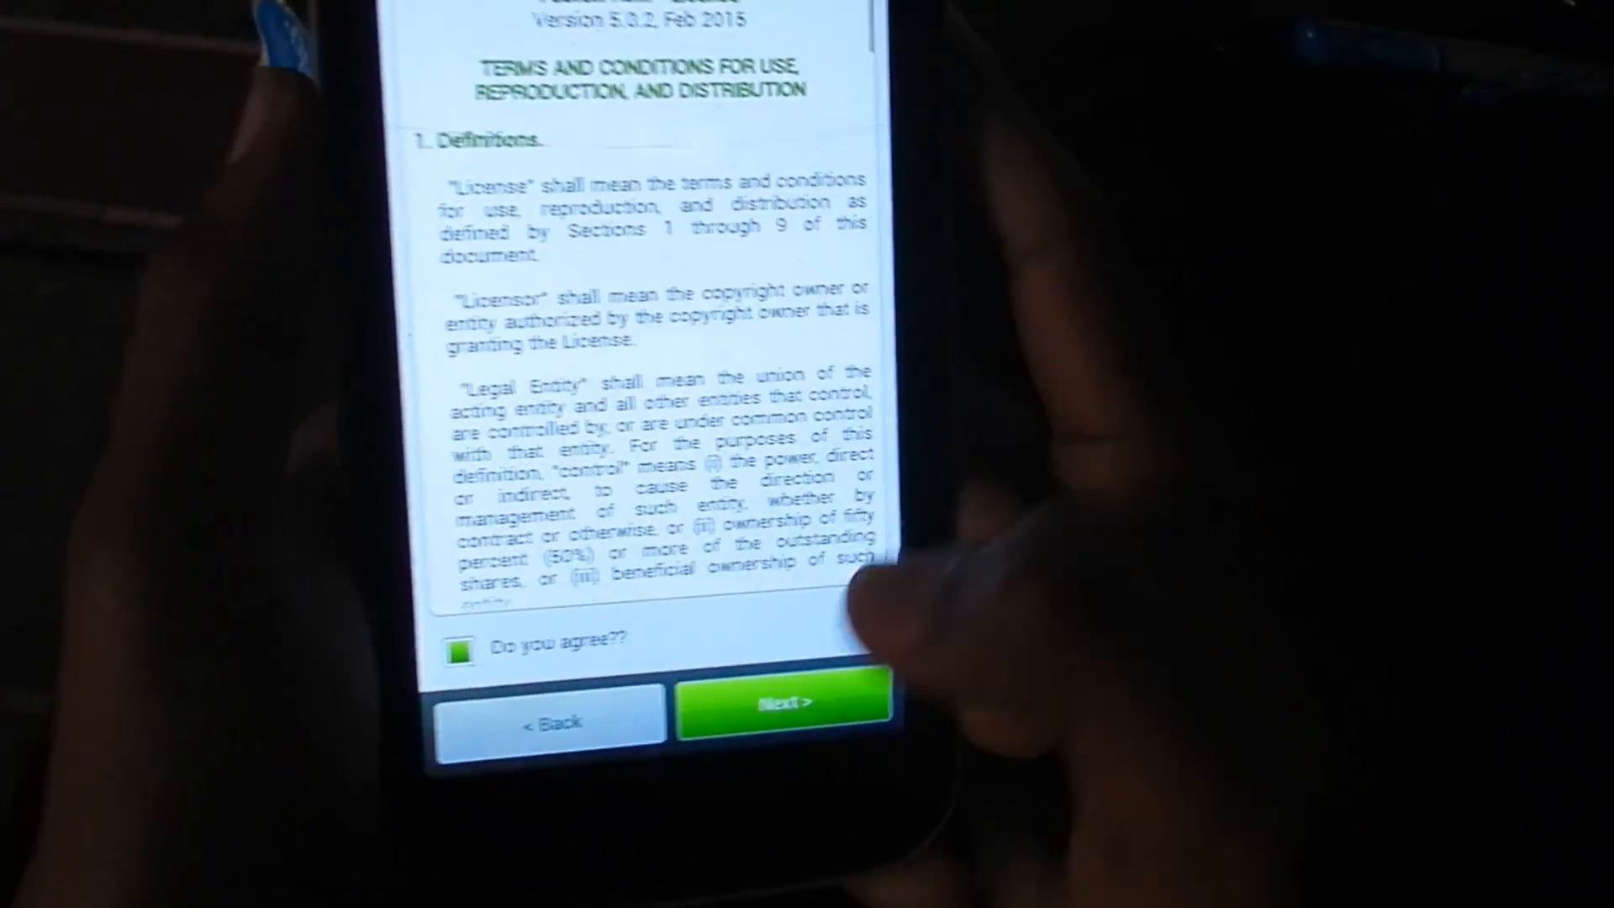
{"action": "left_click", "coordinate": [782, 704]}
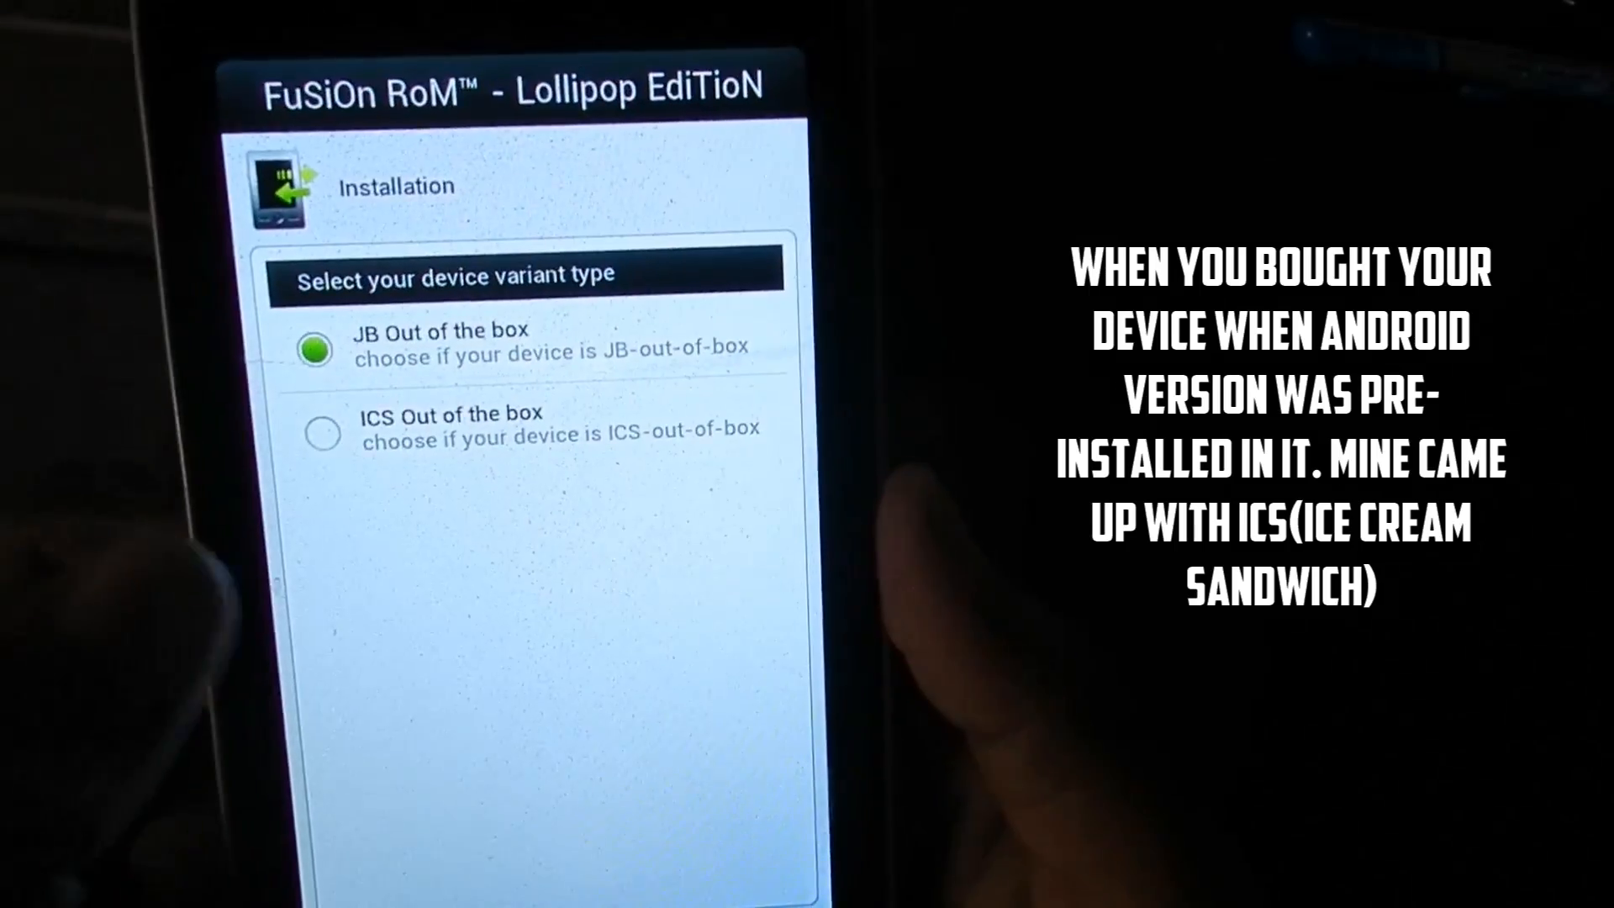
- Choose 'ICS Out of the box', install until 'Installation Complete!!' and continue to the finish screen
{"action": "left_click", "coordinate": [322, 432]}
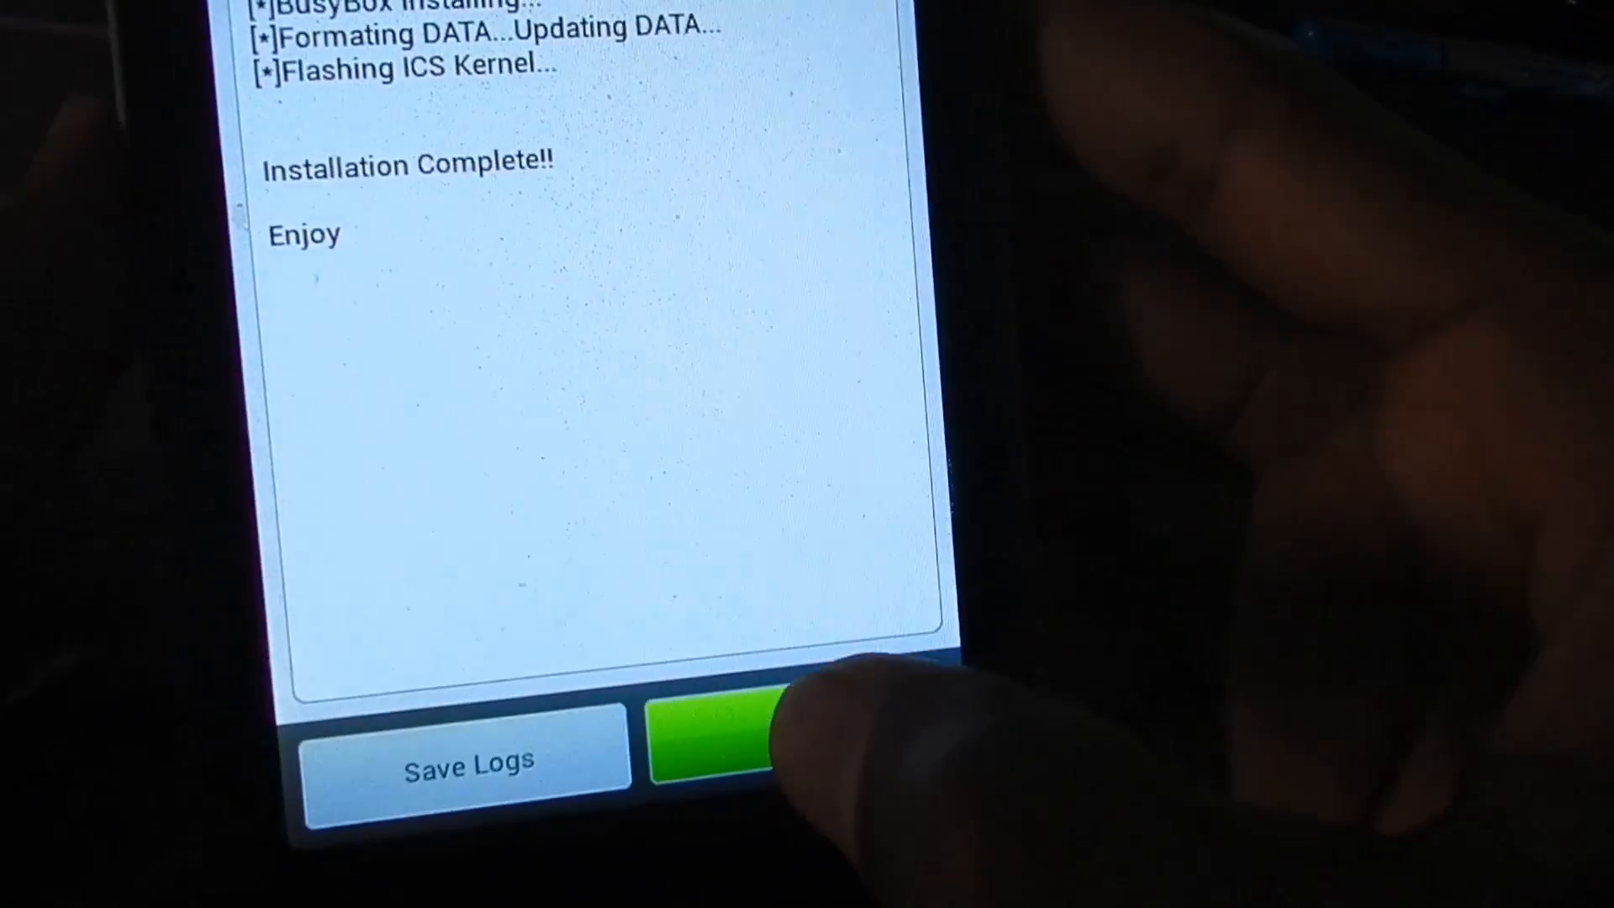
{"action": "left_click", "coordinate": [712, 743]}
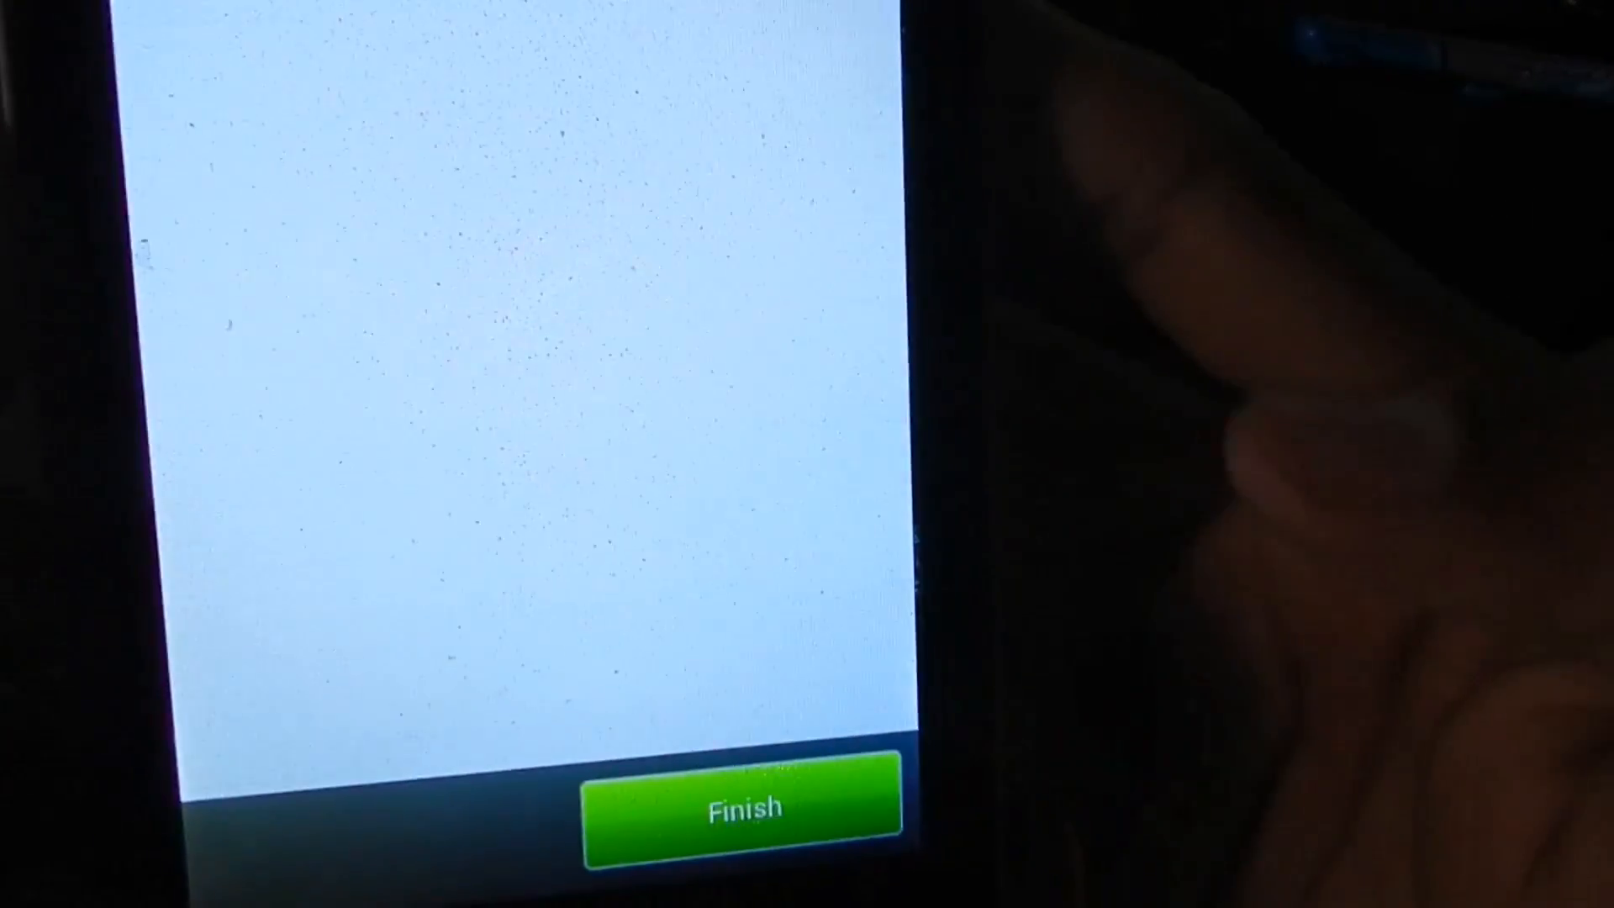
{"action": "left_click", "coordinate": [741, 805]}
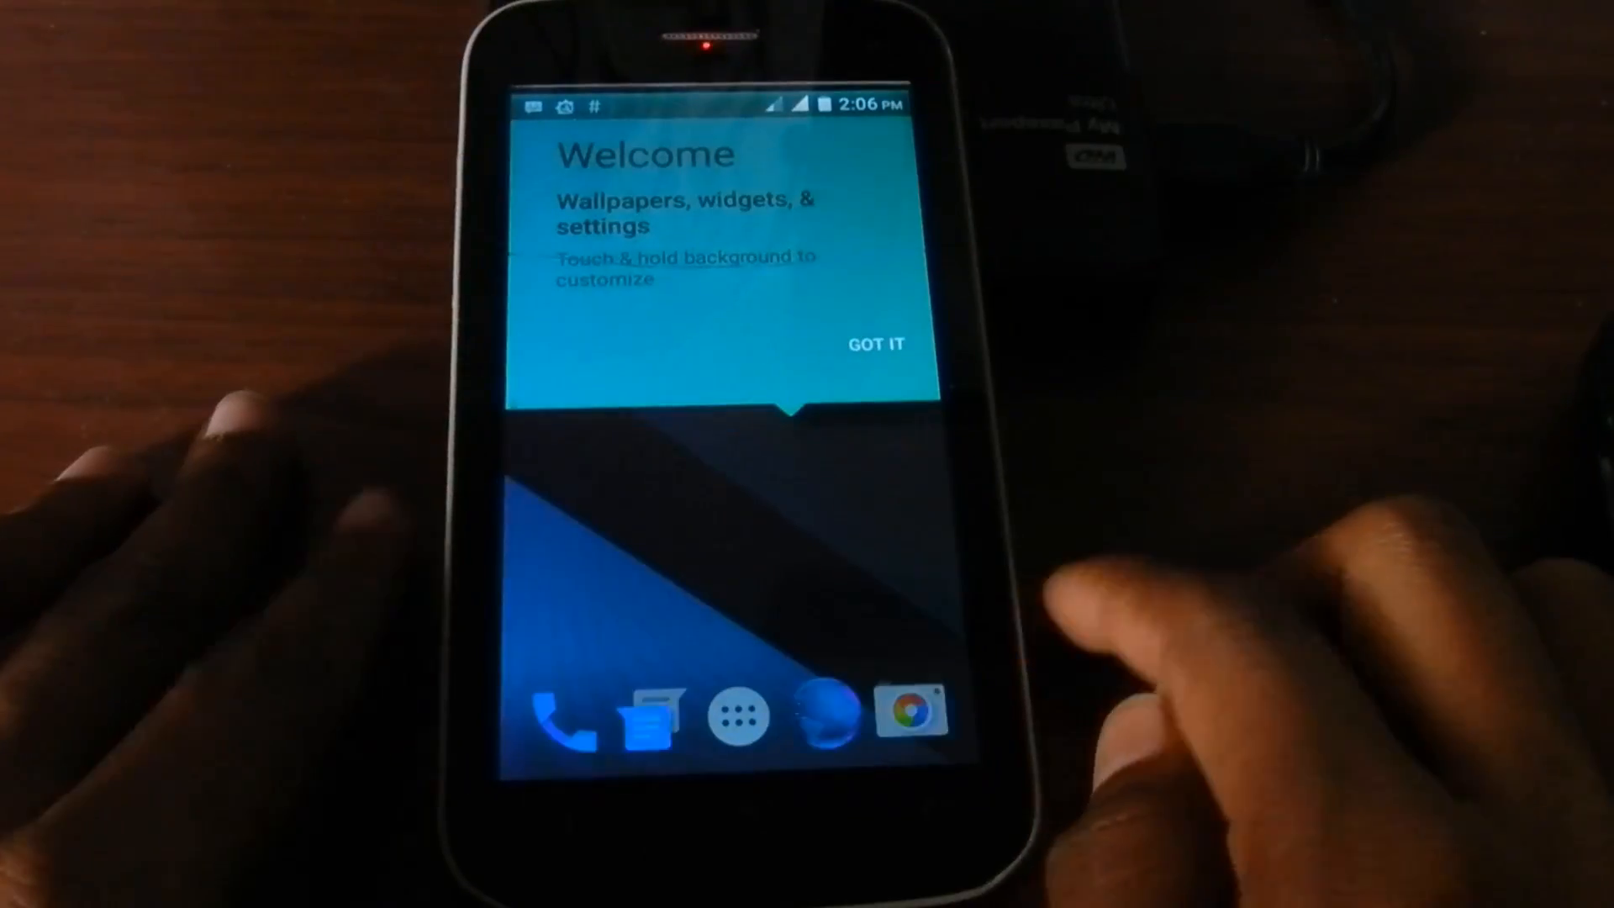
- Dismiss the GOT IT tip, then reach About phone via the notification shade and Settings
{"action": "left_click", "coordinate": [875, 343]}
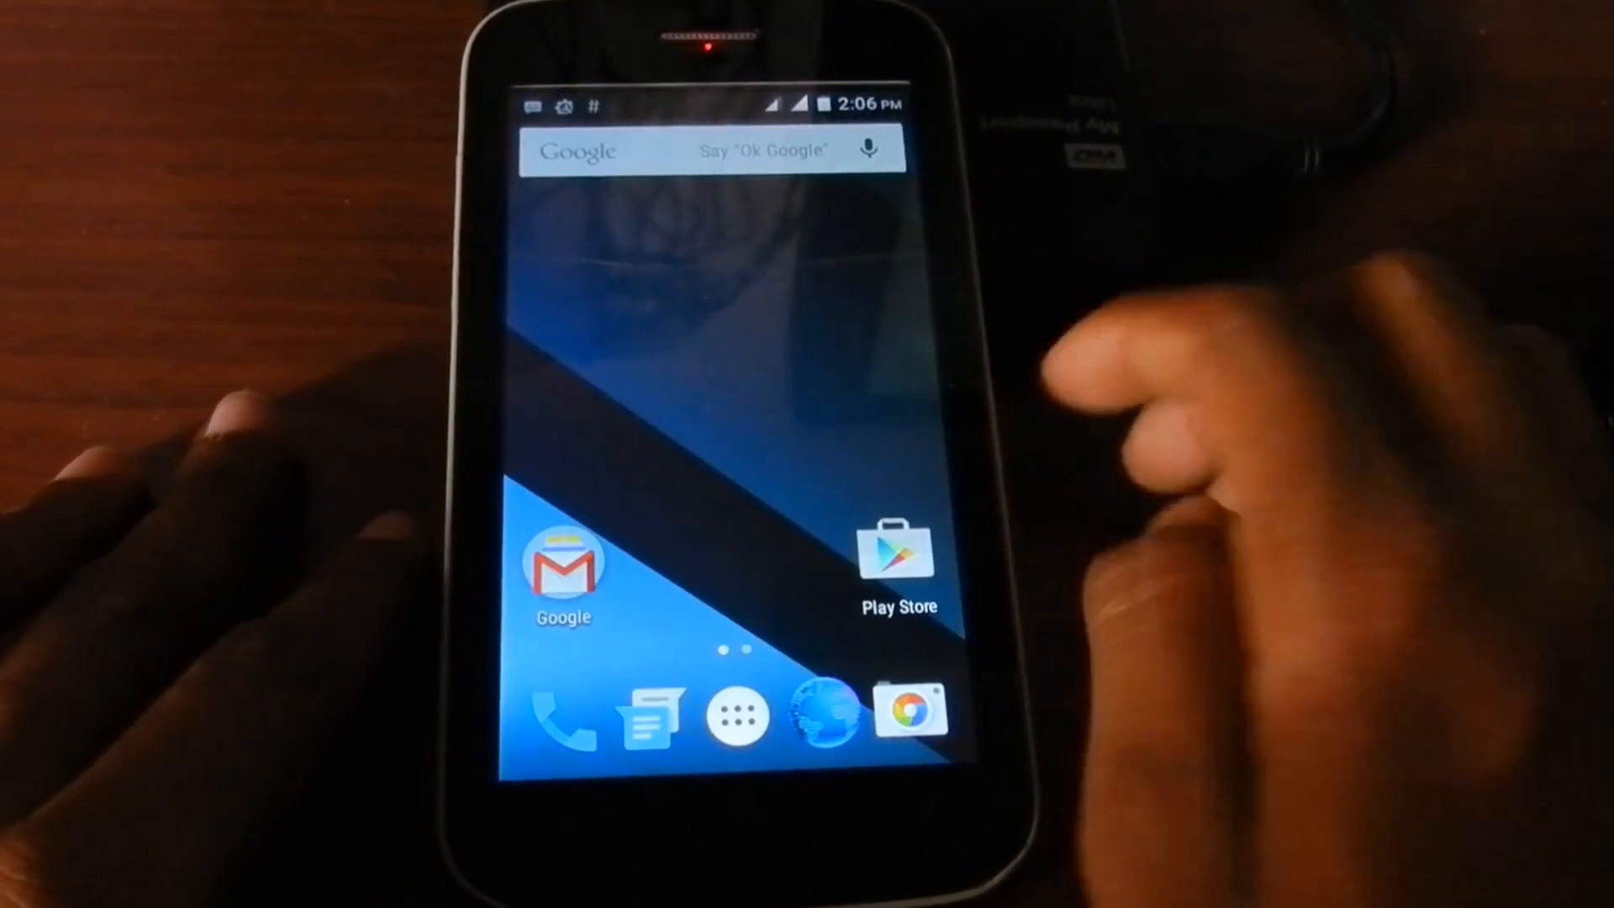
{"action": "left_click_drag", "start_coordinate": [710, 102], "coordinate": [710, 412]}
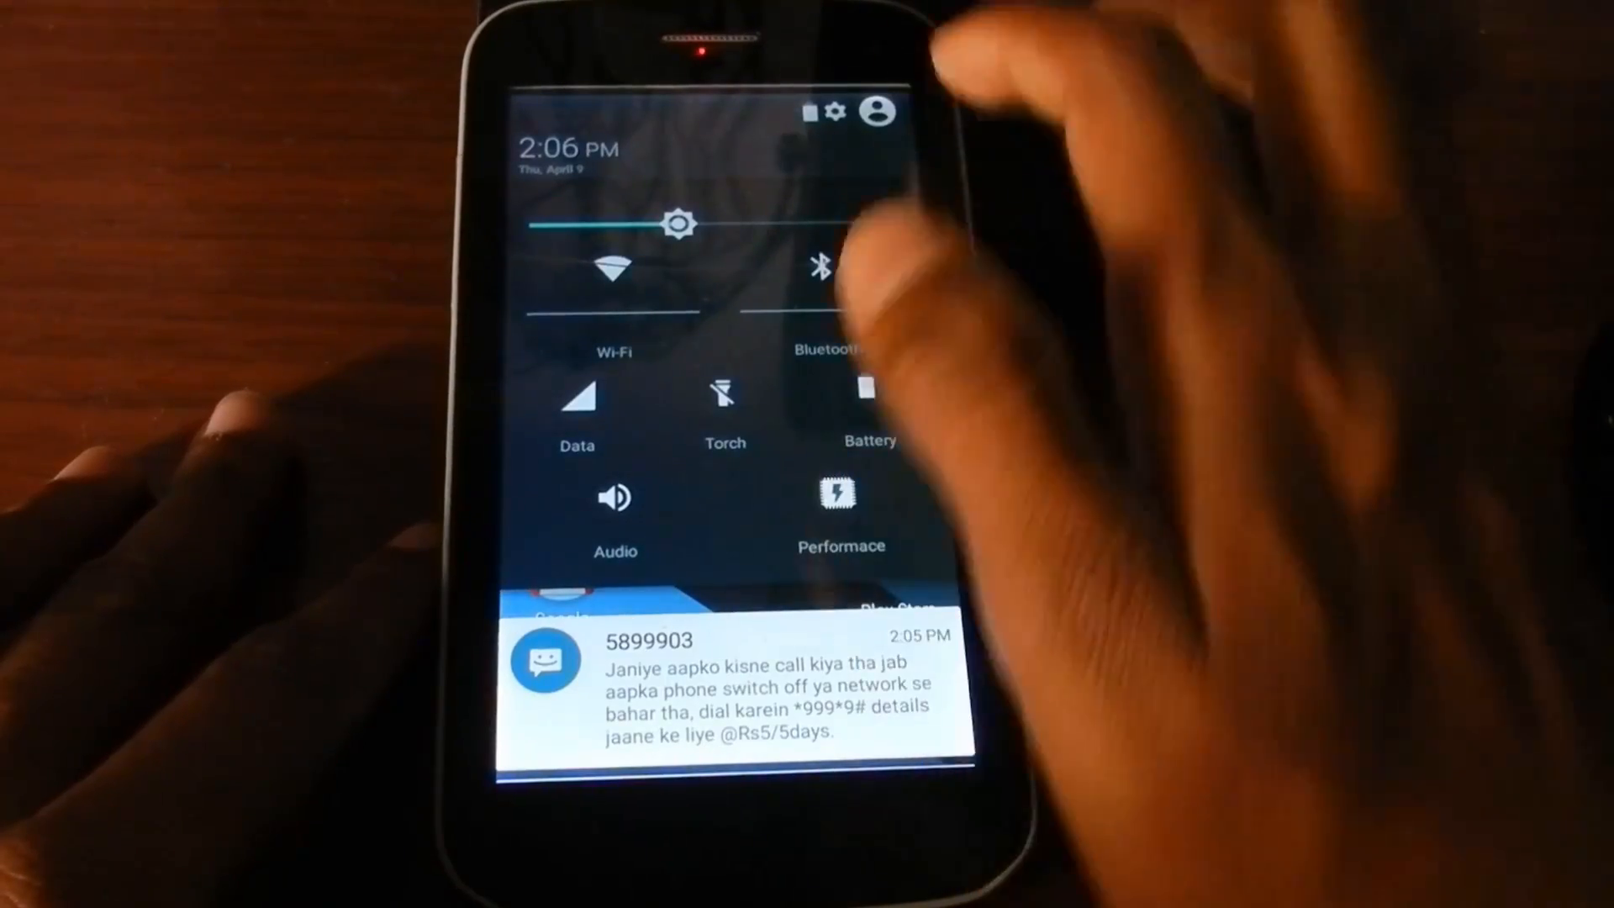
{"action": "left_click", "coordinate": [833, 111]}
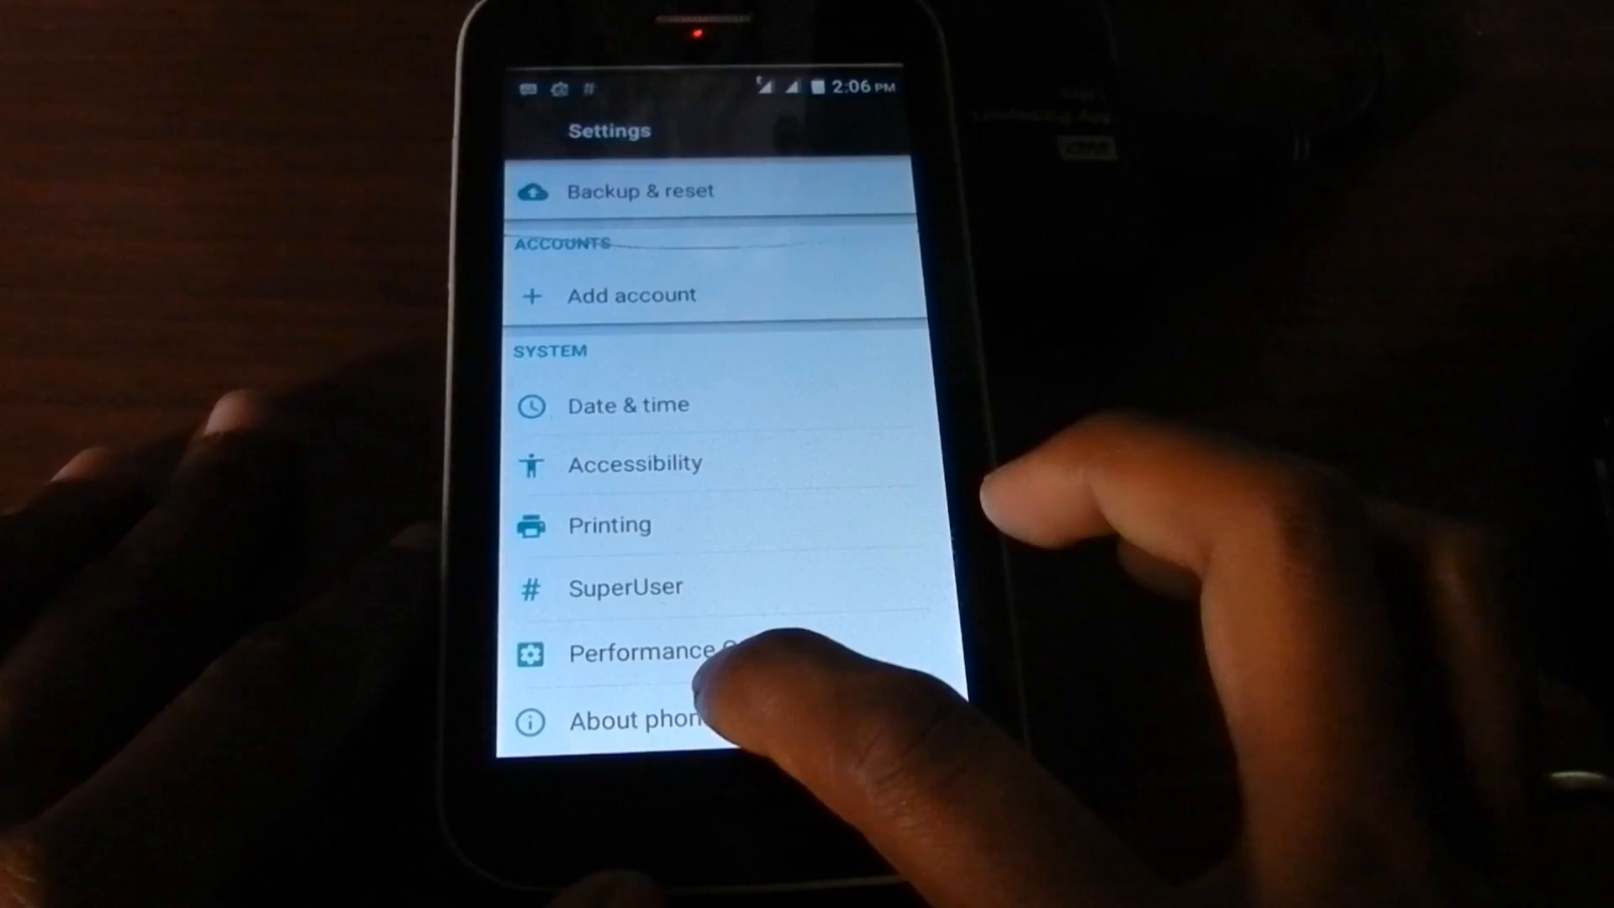
{"action": "left_click", "coordinate": [644, 718]}
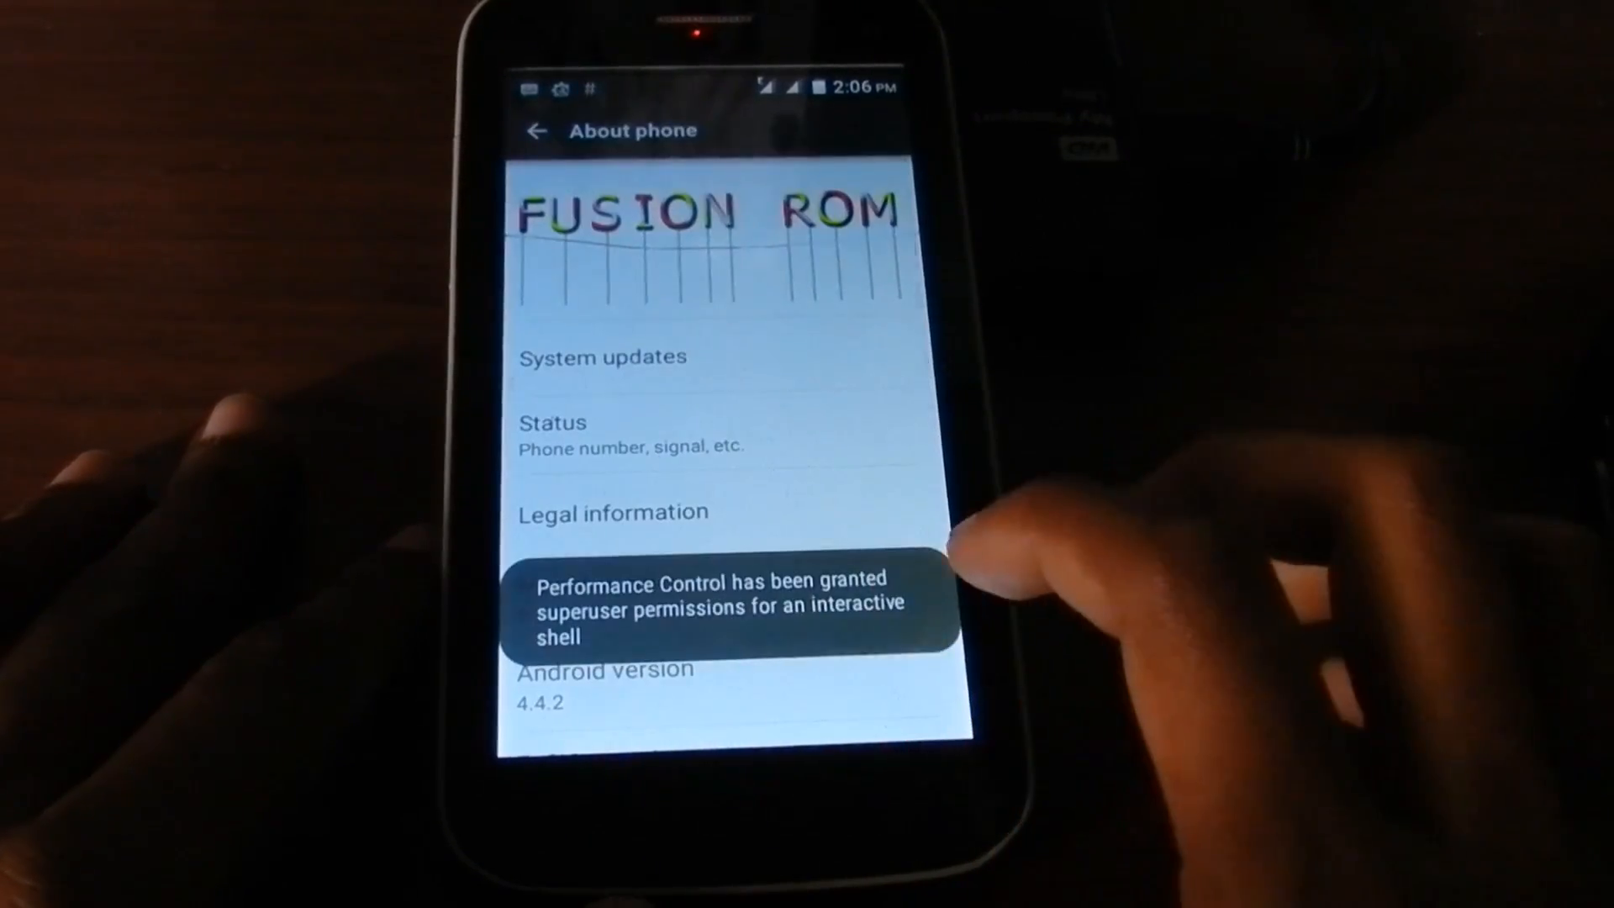